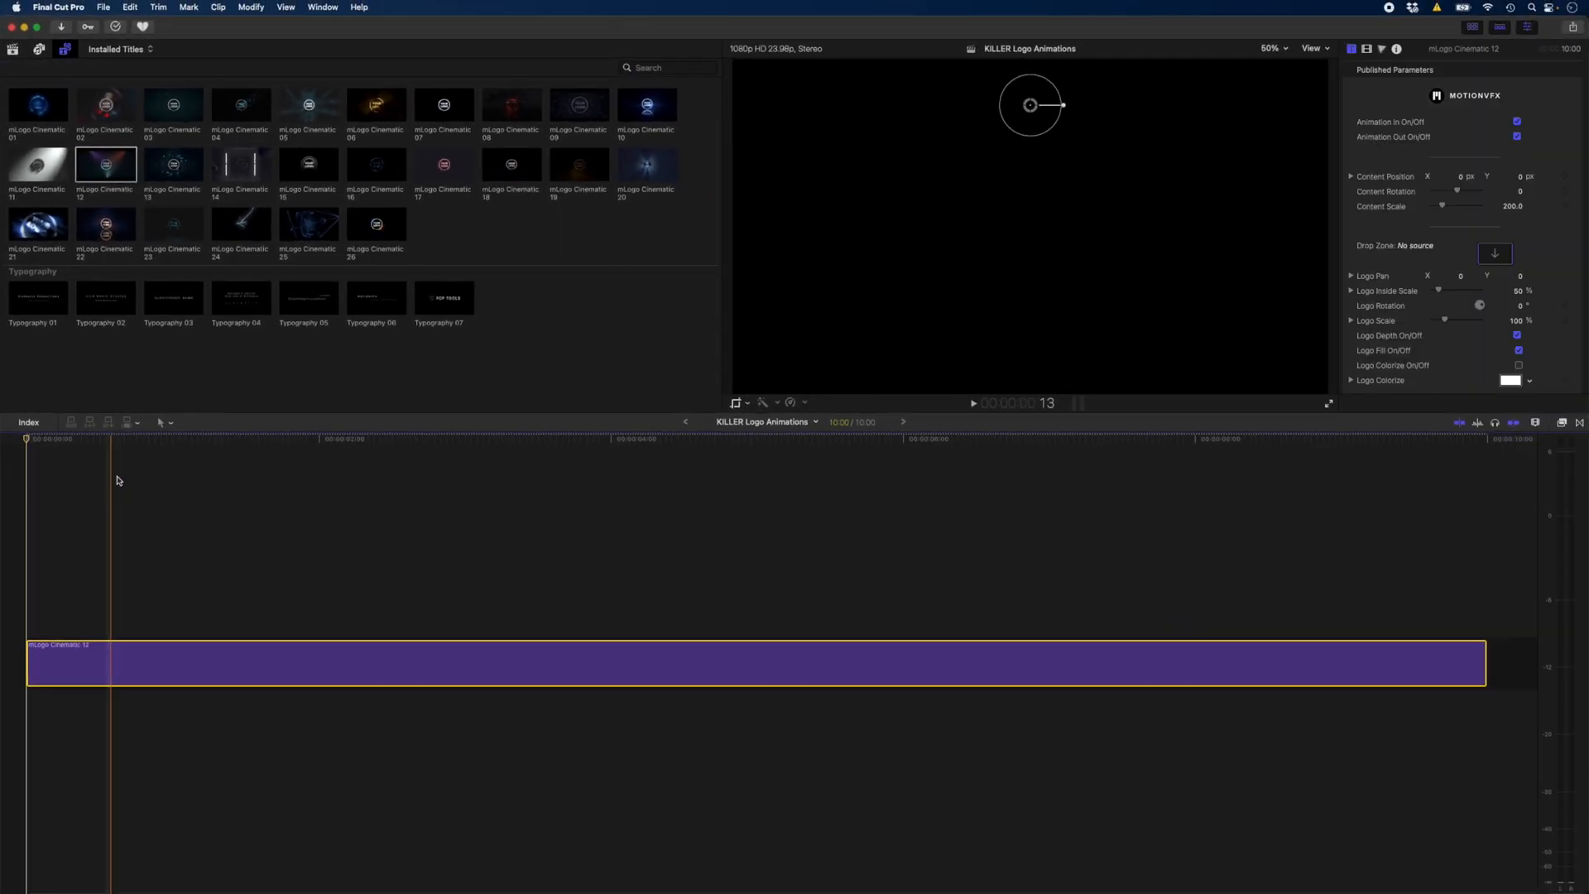
- Park the playhead on the mLogo Cinematic 12 title, then select the Apple Logo clip in Libraries
{"action": "left_click", "coordinate": [240, 439]}
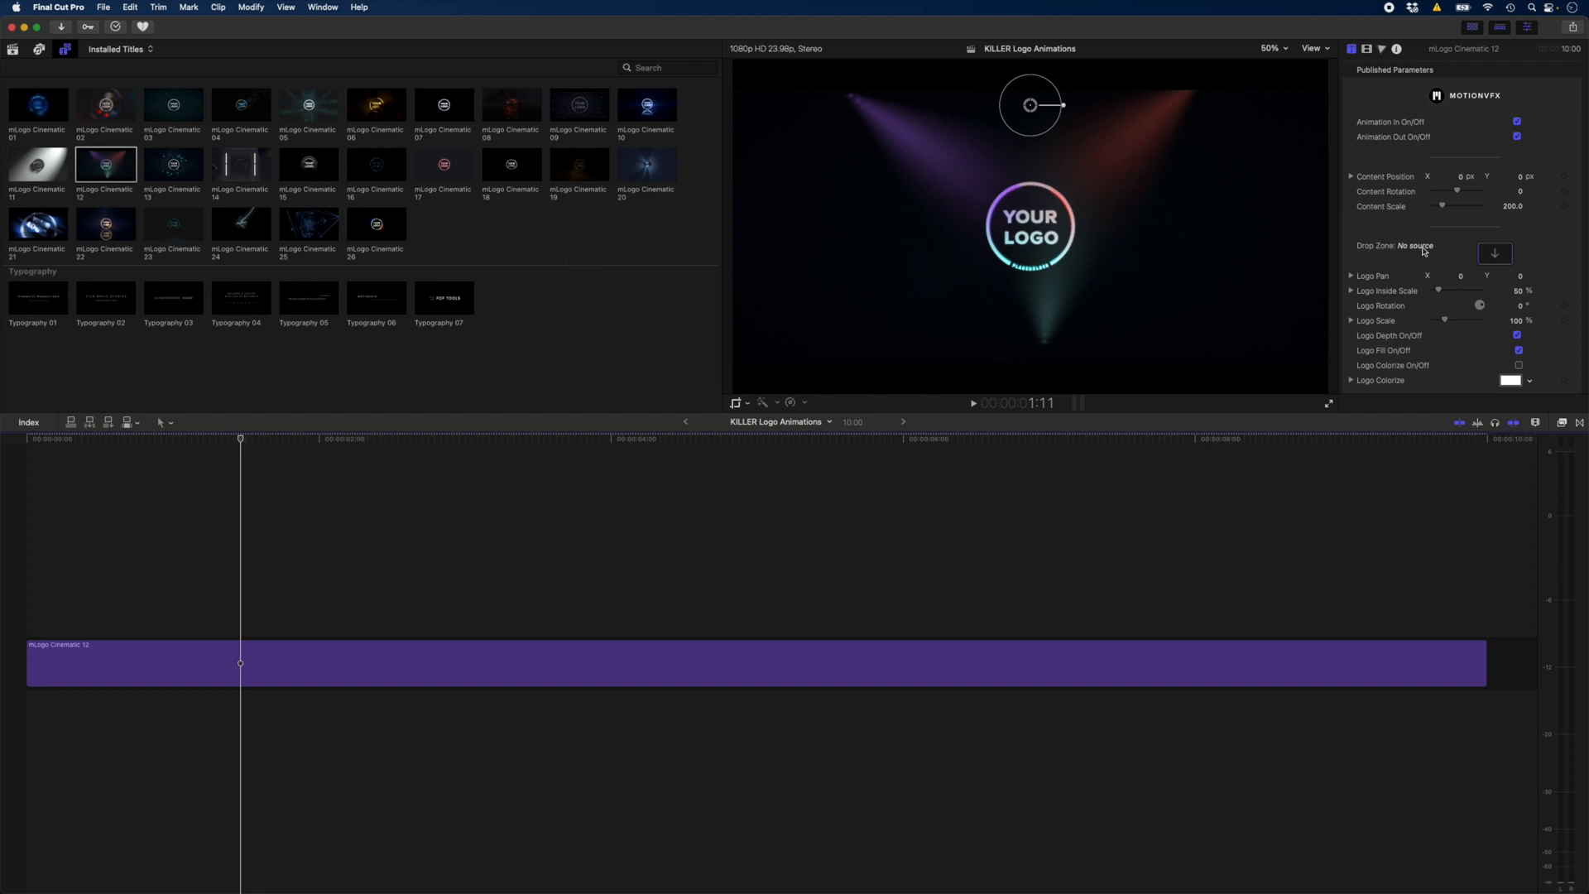
{"action": "mouse_move", "coordinate": [14, 53]}
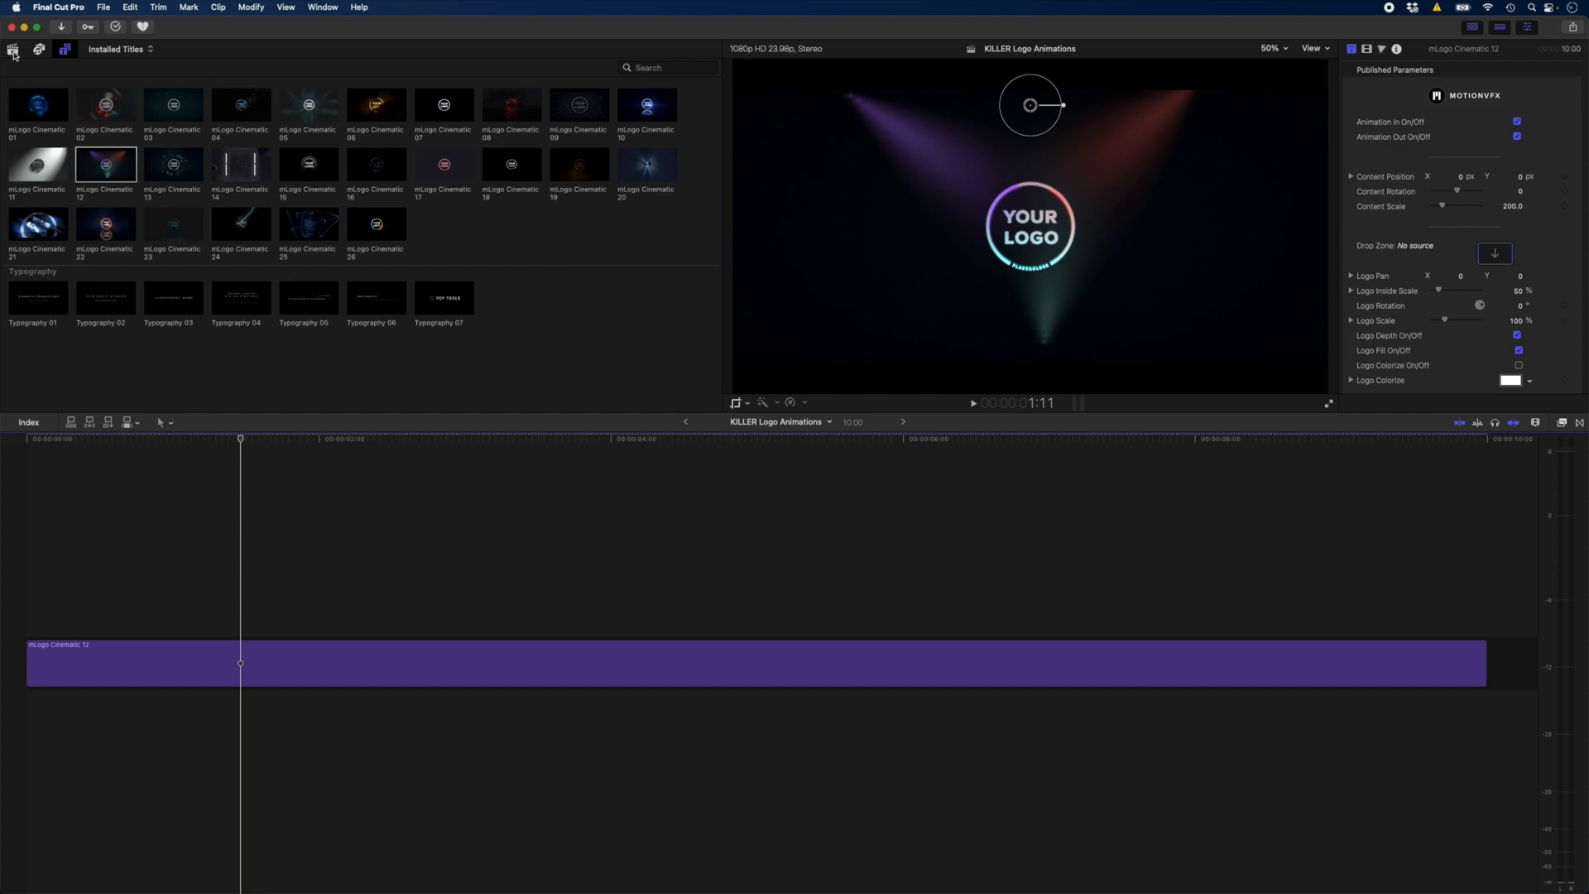
{"action": "left_click", "coordinate": [13, 49]}
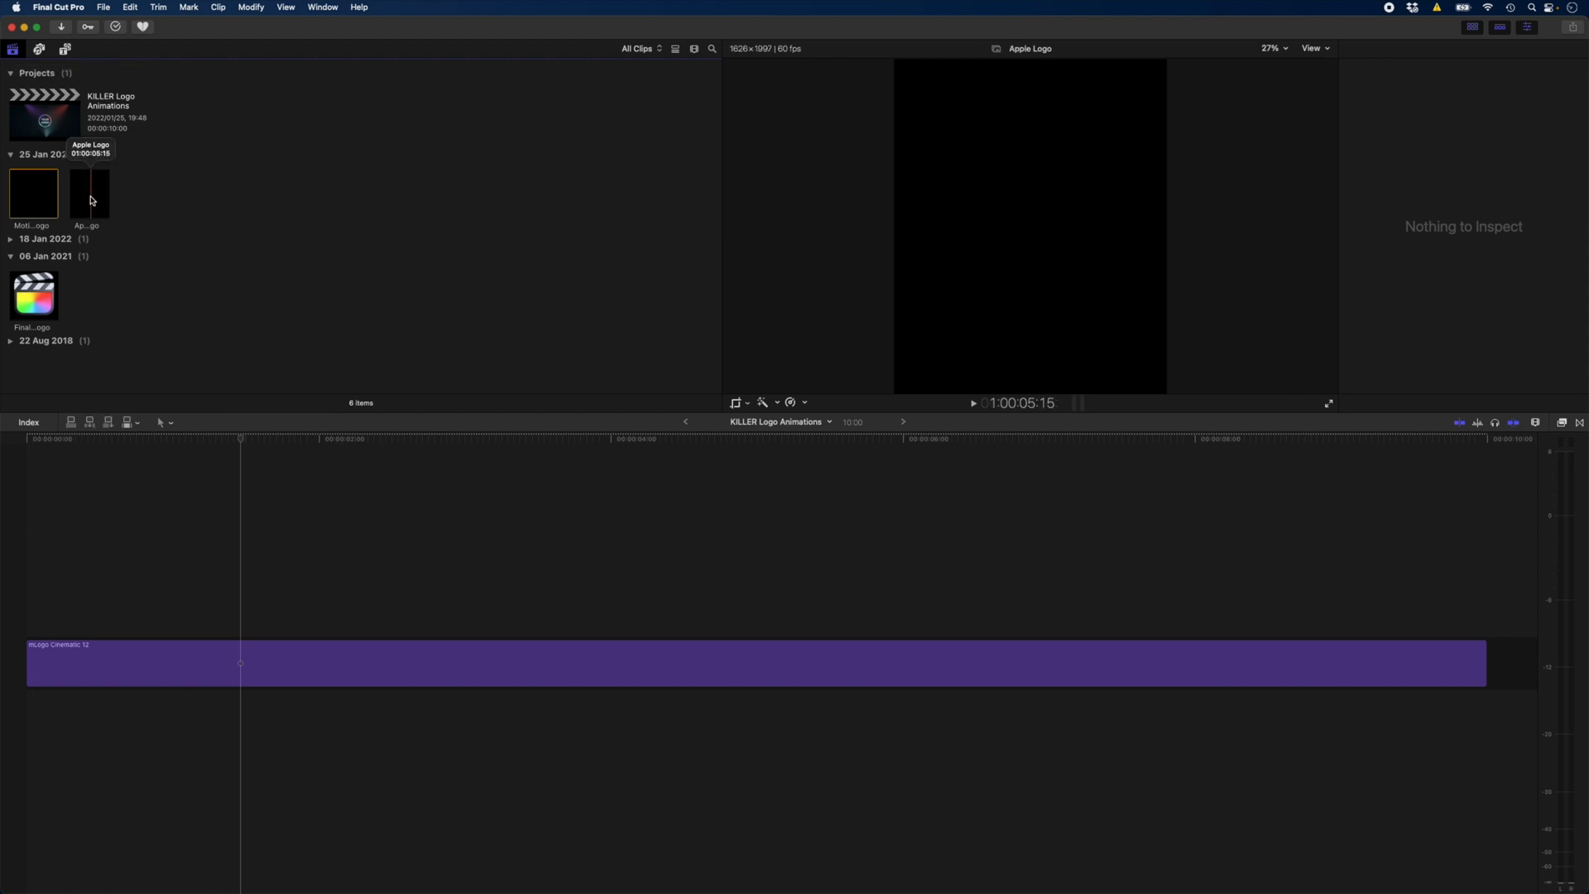
{"action": "left_click", "coordinate": [90, 193]}
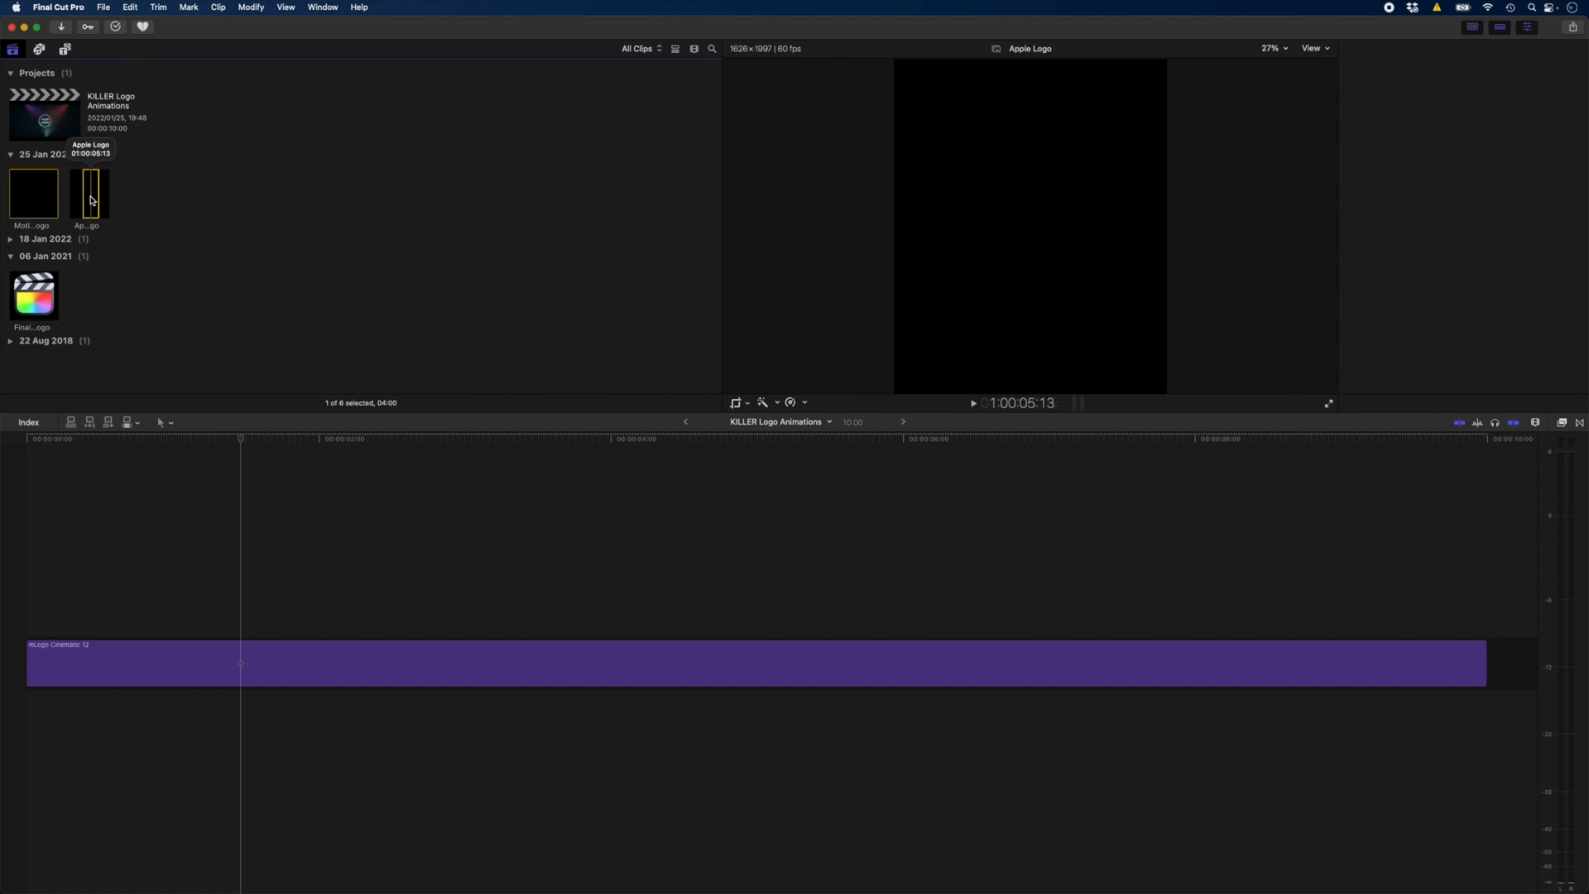
{"action": "key", "text": "cmd+shift+r"}
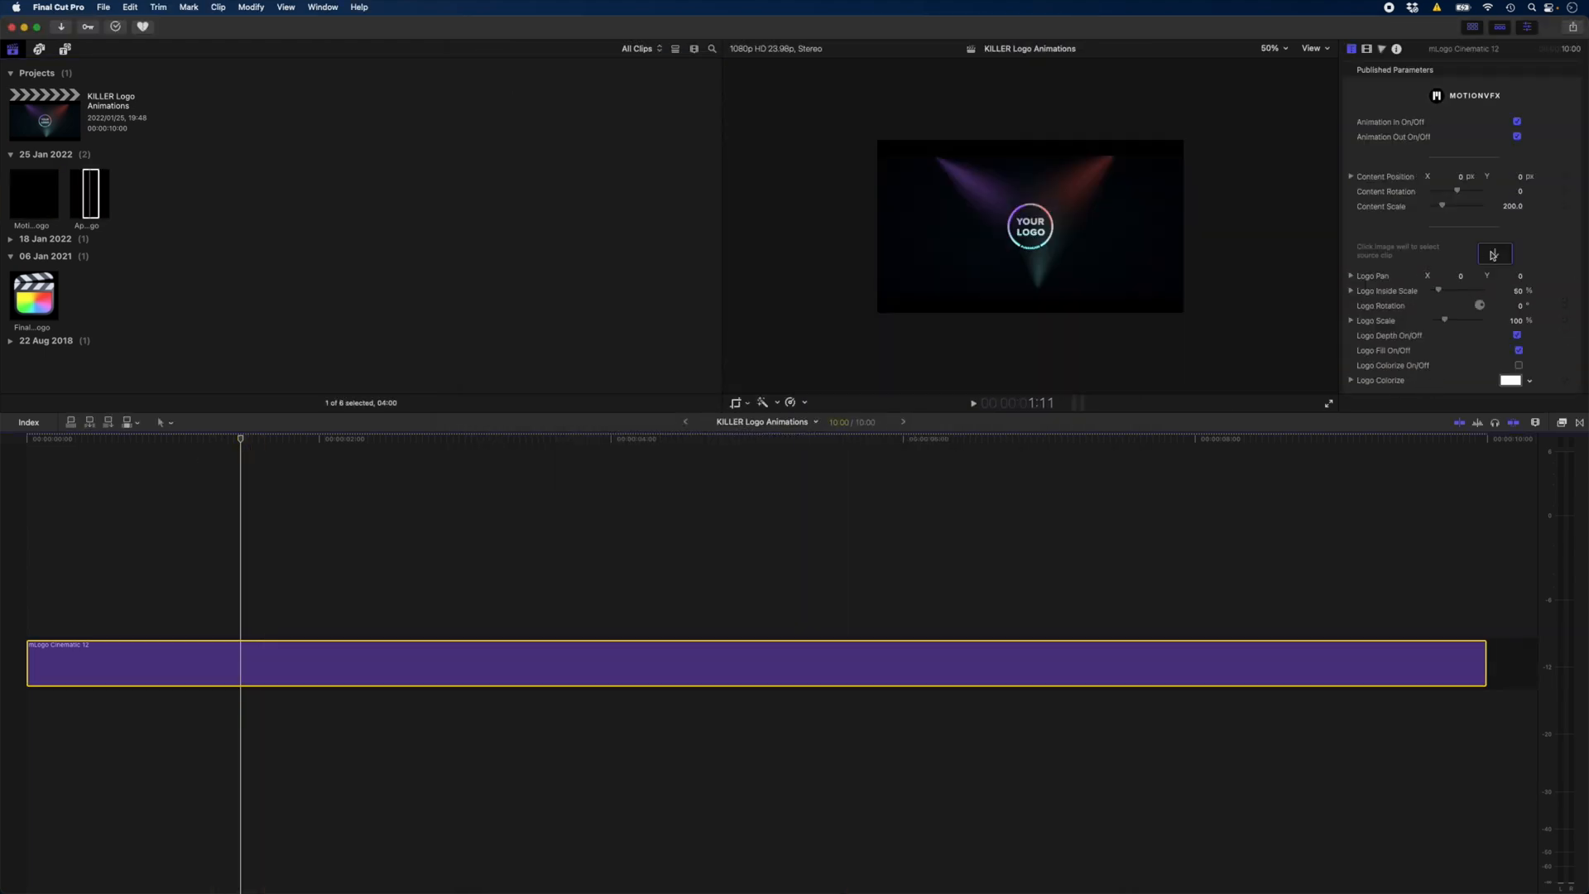
- Load the Apple Logo clip into the drop zone, with Logo Inside Scale 38% and Logo Scale 97%
{"action": "left_click", "coordinate": [1494, 253]}
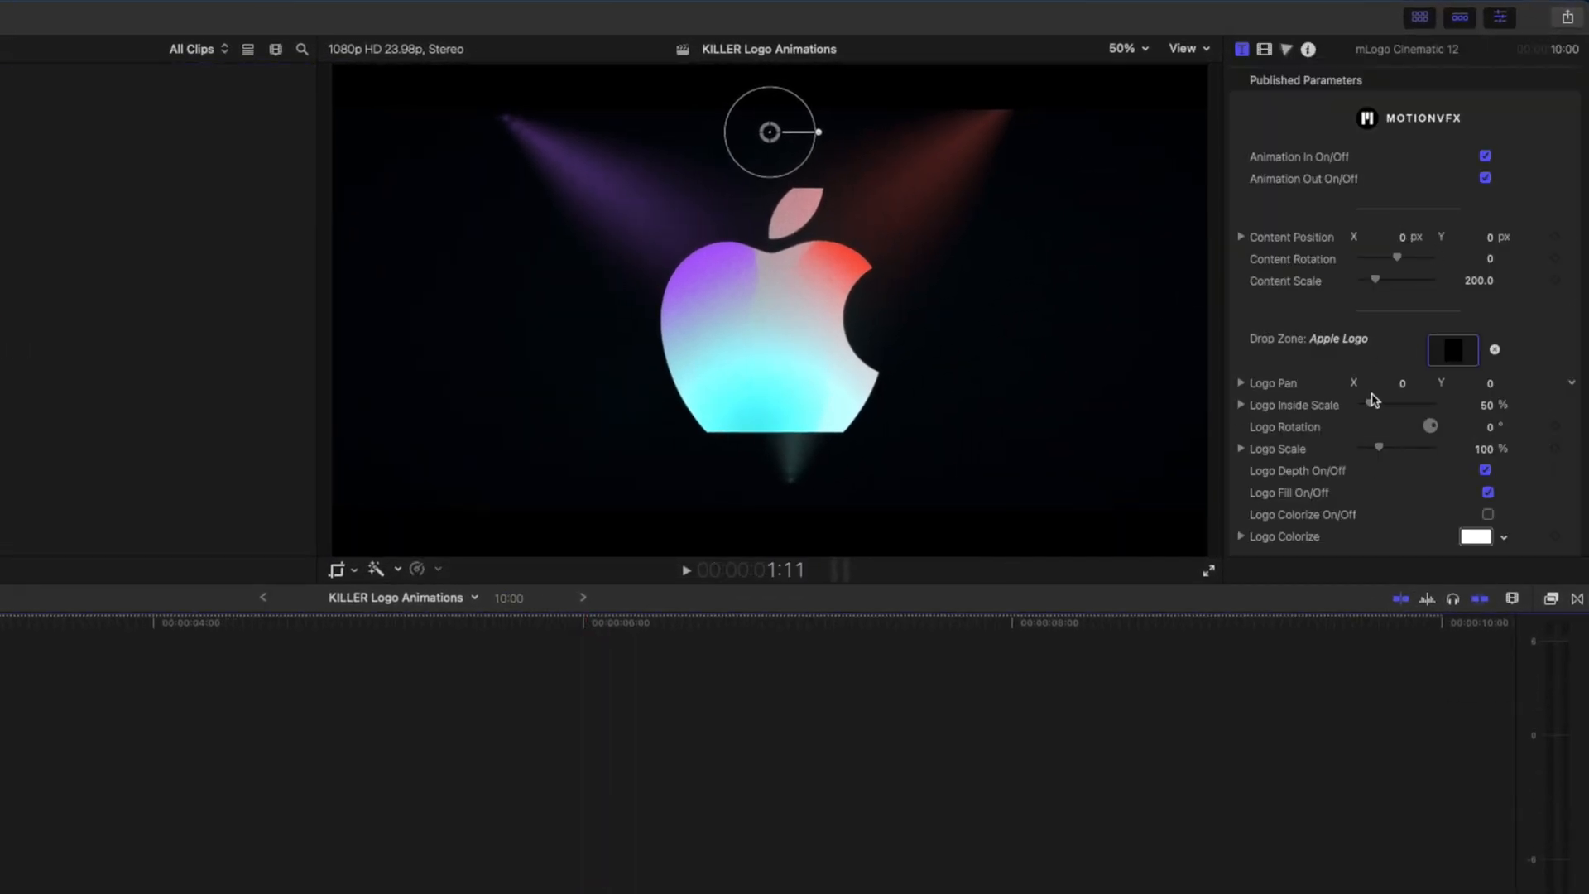
{"action": "left_click_drag", "start_coordinate": [1419, 404], "coordinate": [1363, 405]}
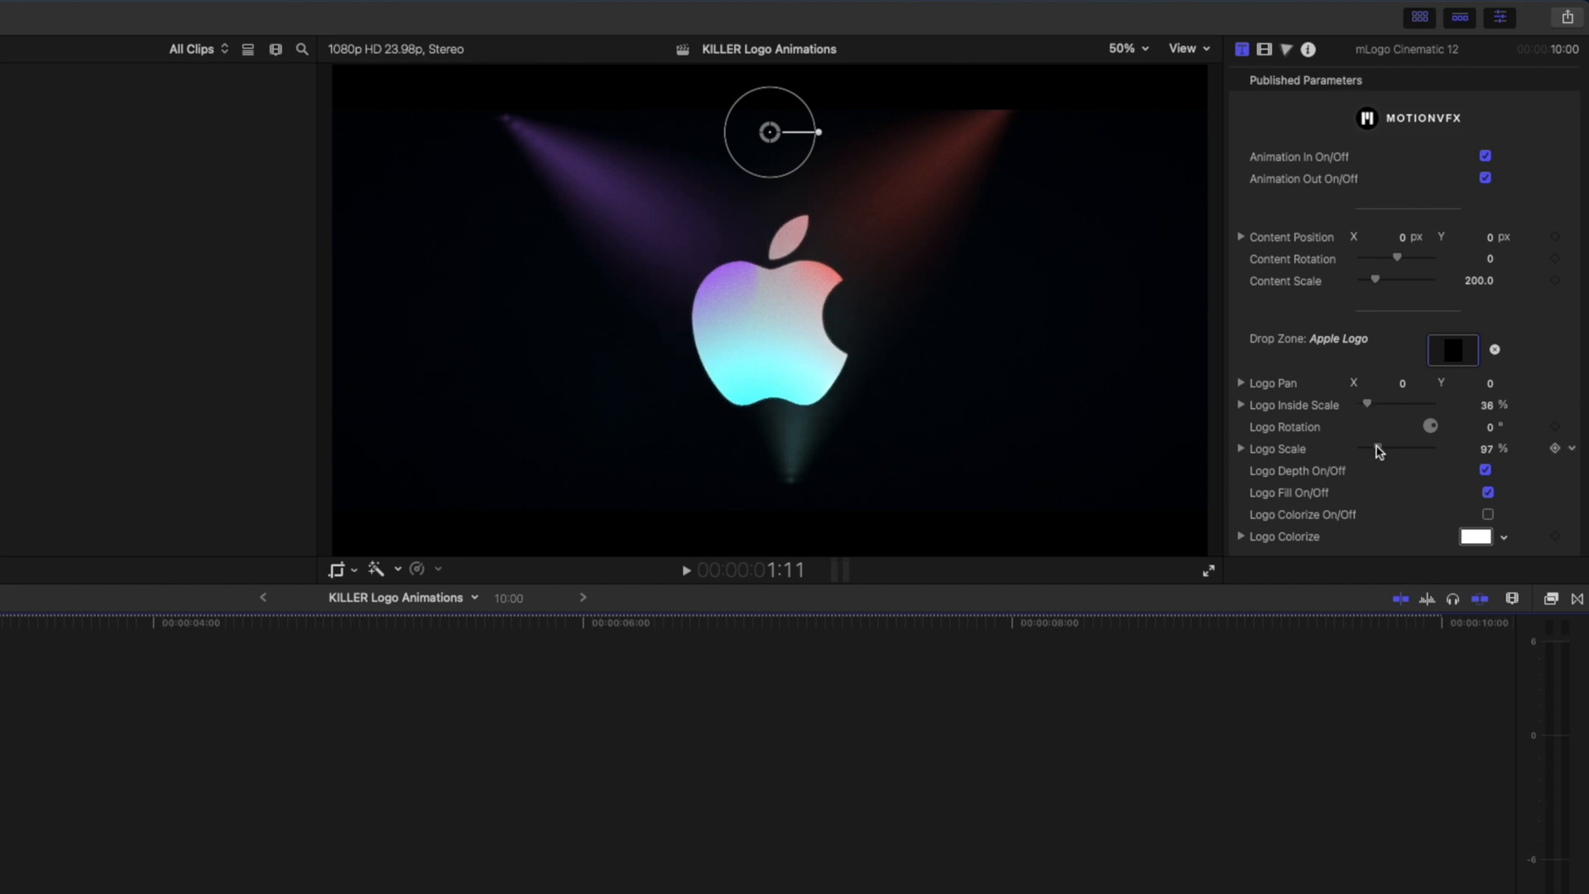
{"action": "left_click_drag", "start_coordinate": [1419, 448], "coordinate": [1389, 447]}
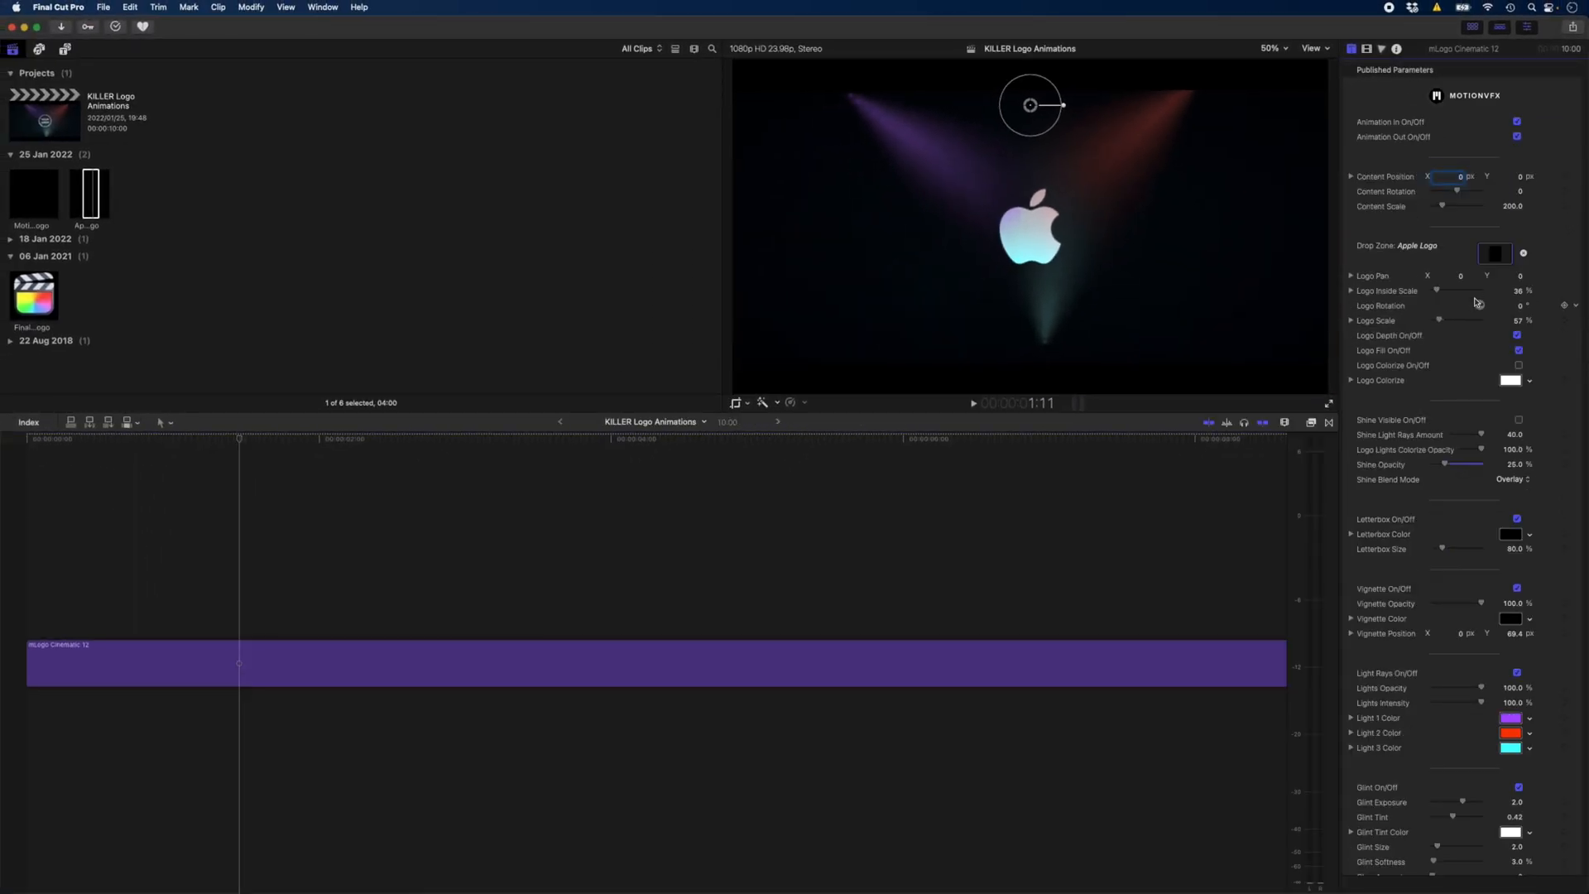
- Turn off Letterbox and enable Logo Colorize so the Apple logo is solid white
{"action": "scroll", "scroll_direction": "down", "scroll_amount": 3}
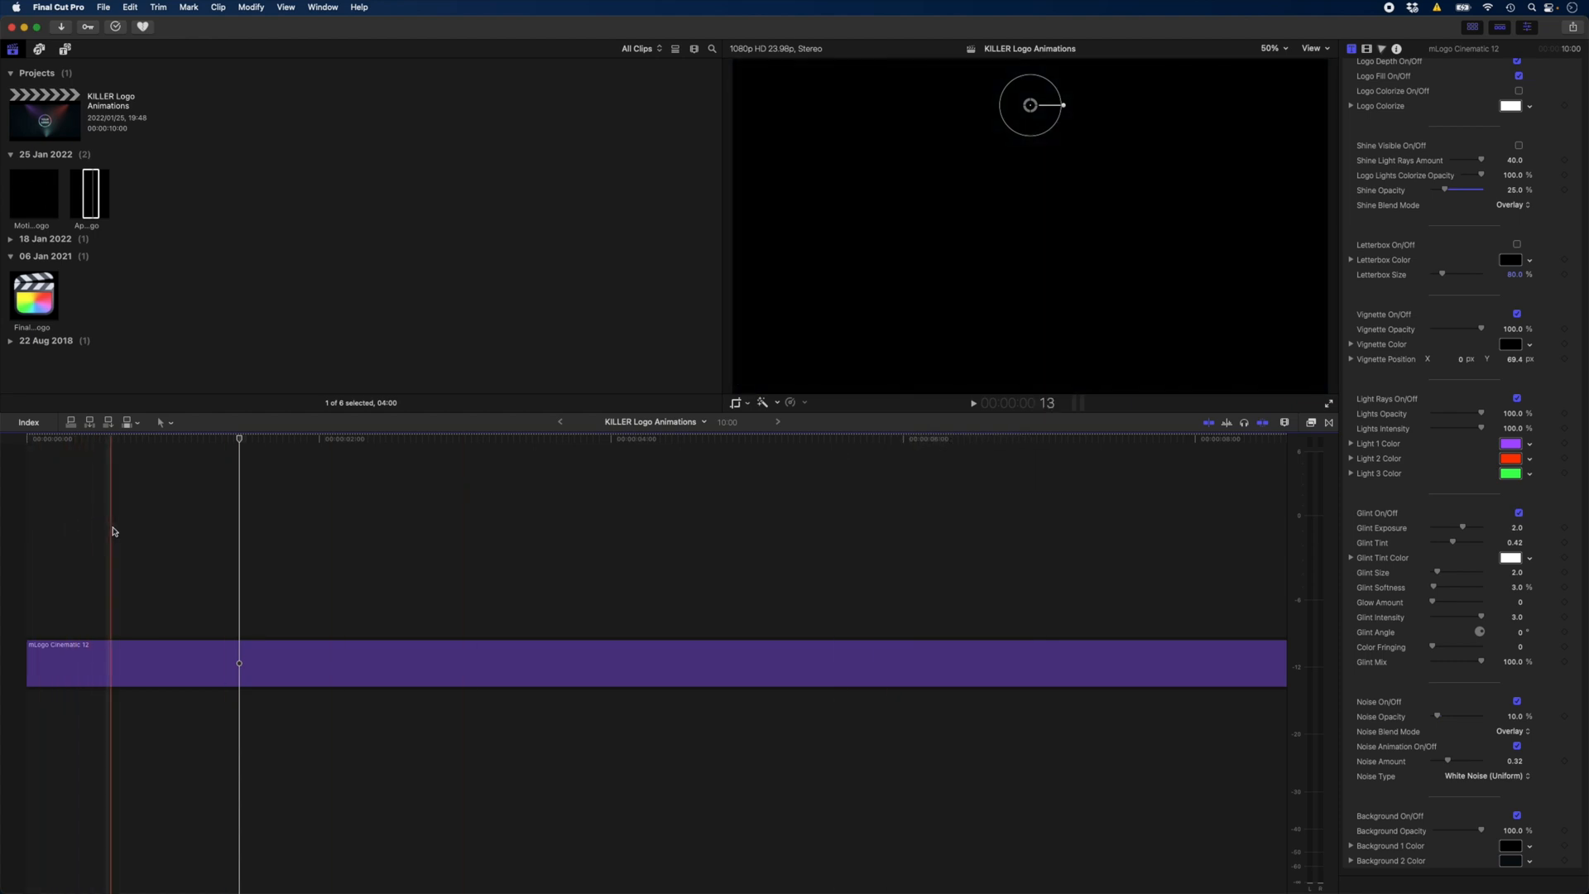
{"action": "left_click", "coordinate": [311, 536]}
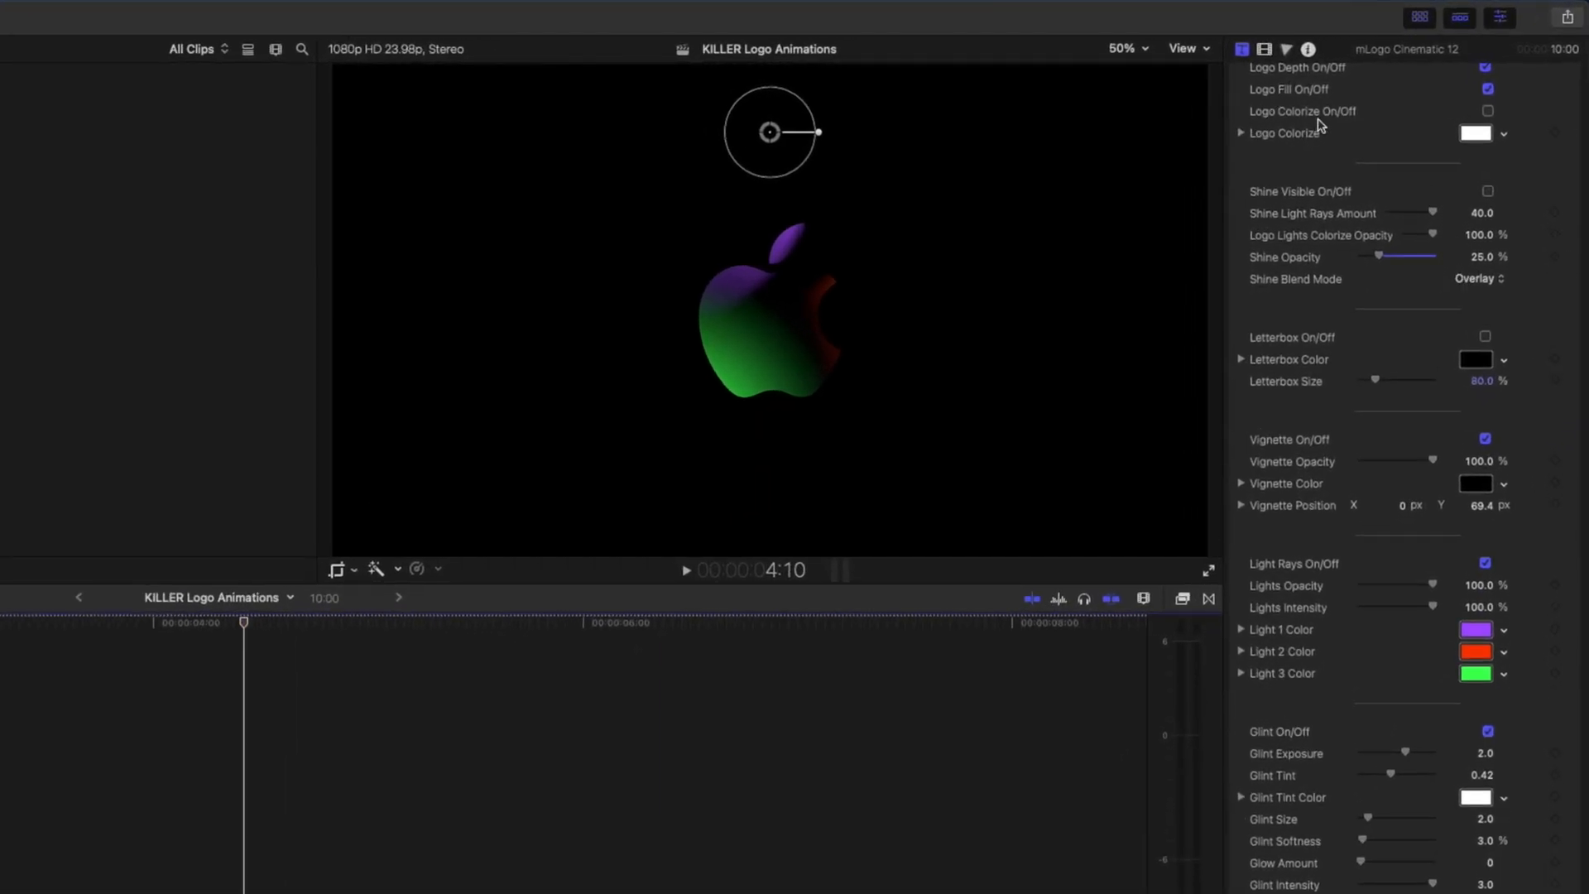
{"action": "left_click", "coordinate": [1486, 112]}
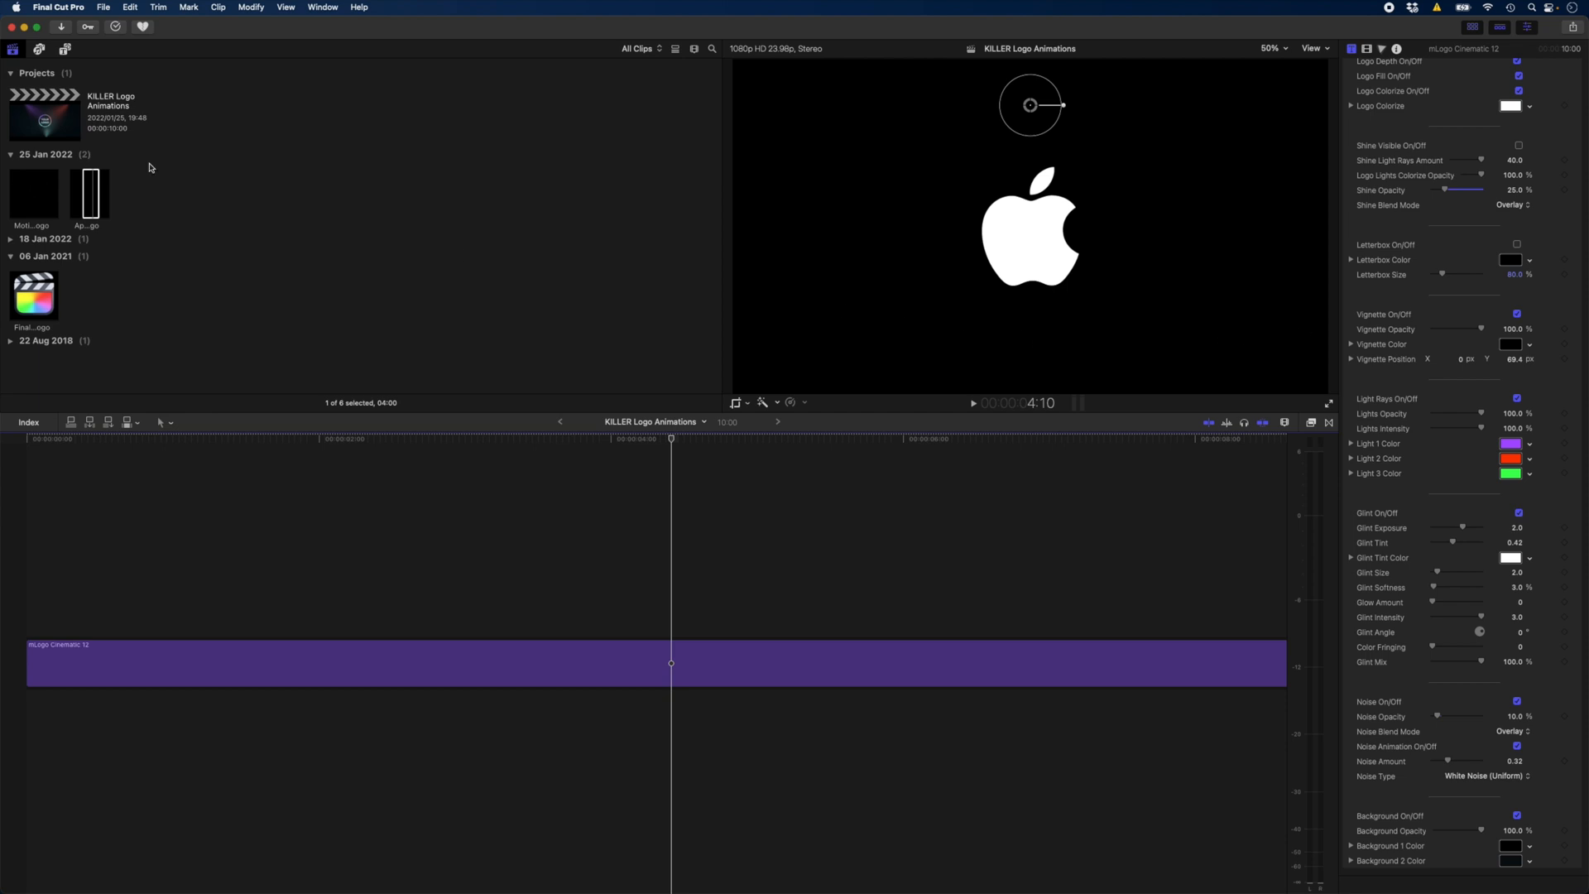
{"action": "left_click", "coordinate": [64, 49]}
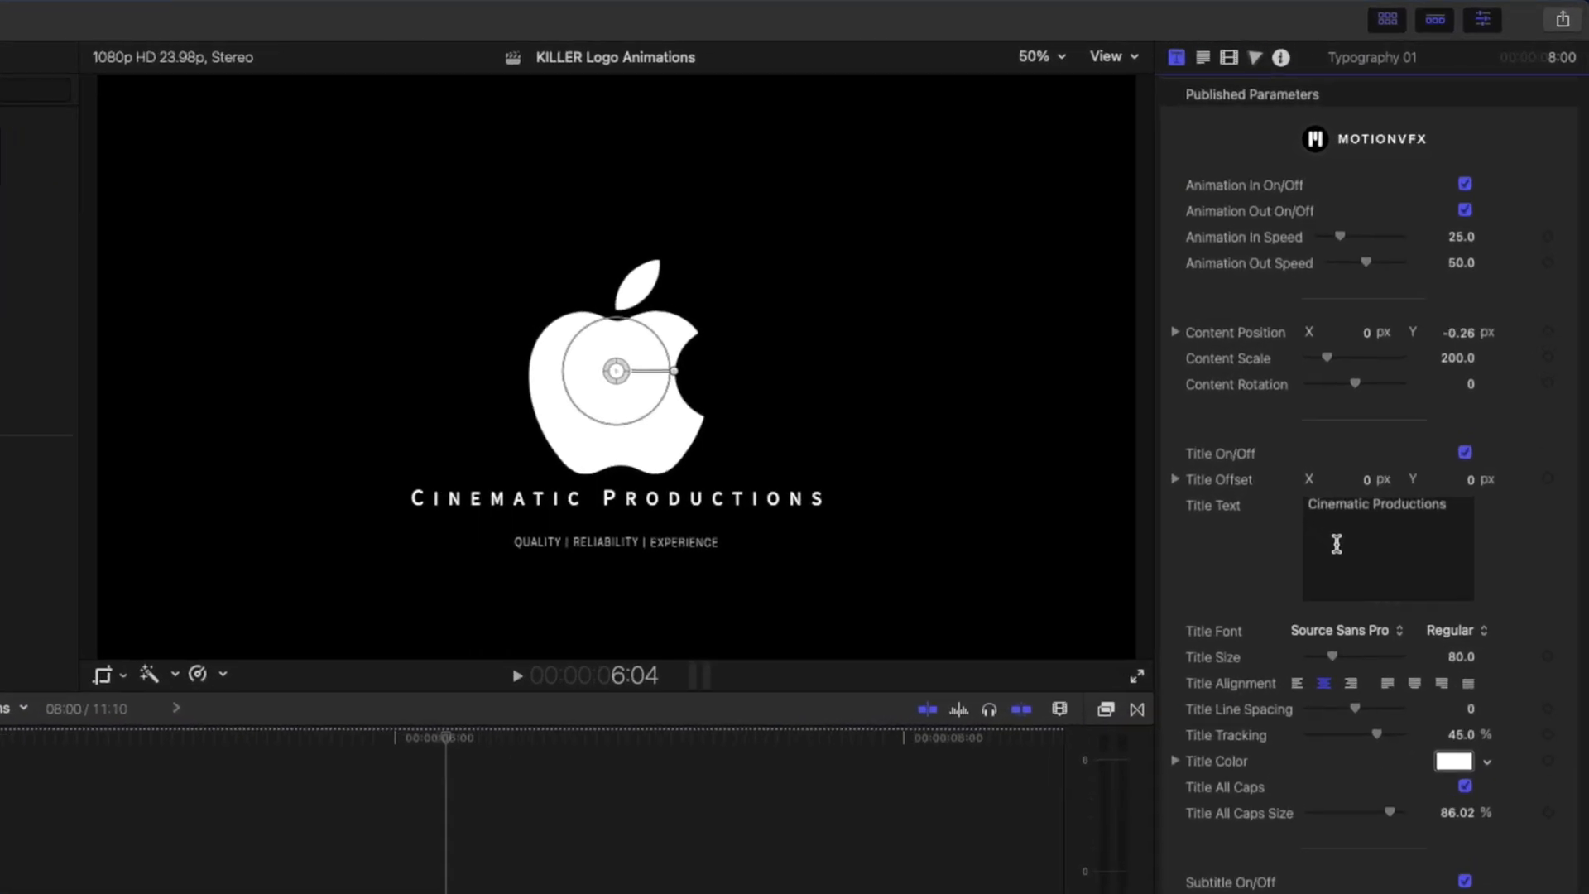
- Replace the Typography 01 title text with APPLE.COM
{"action": "type", "text": "APPLE"}
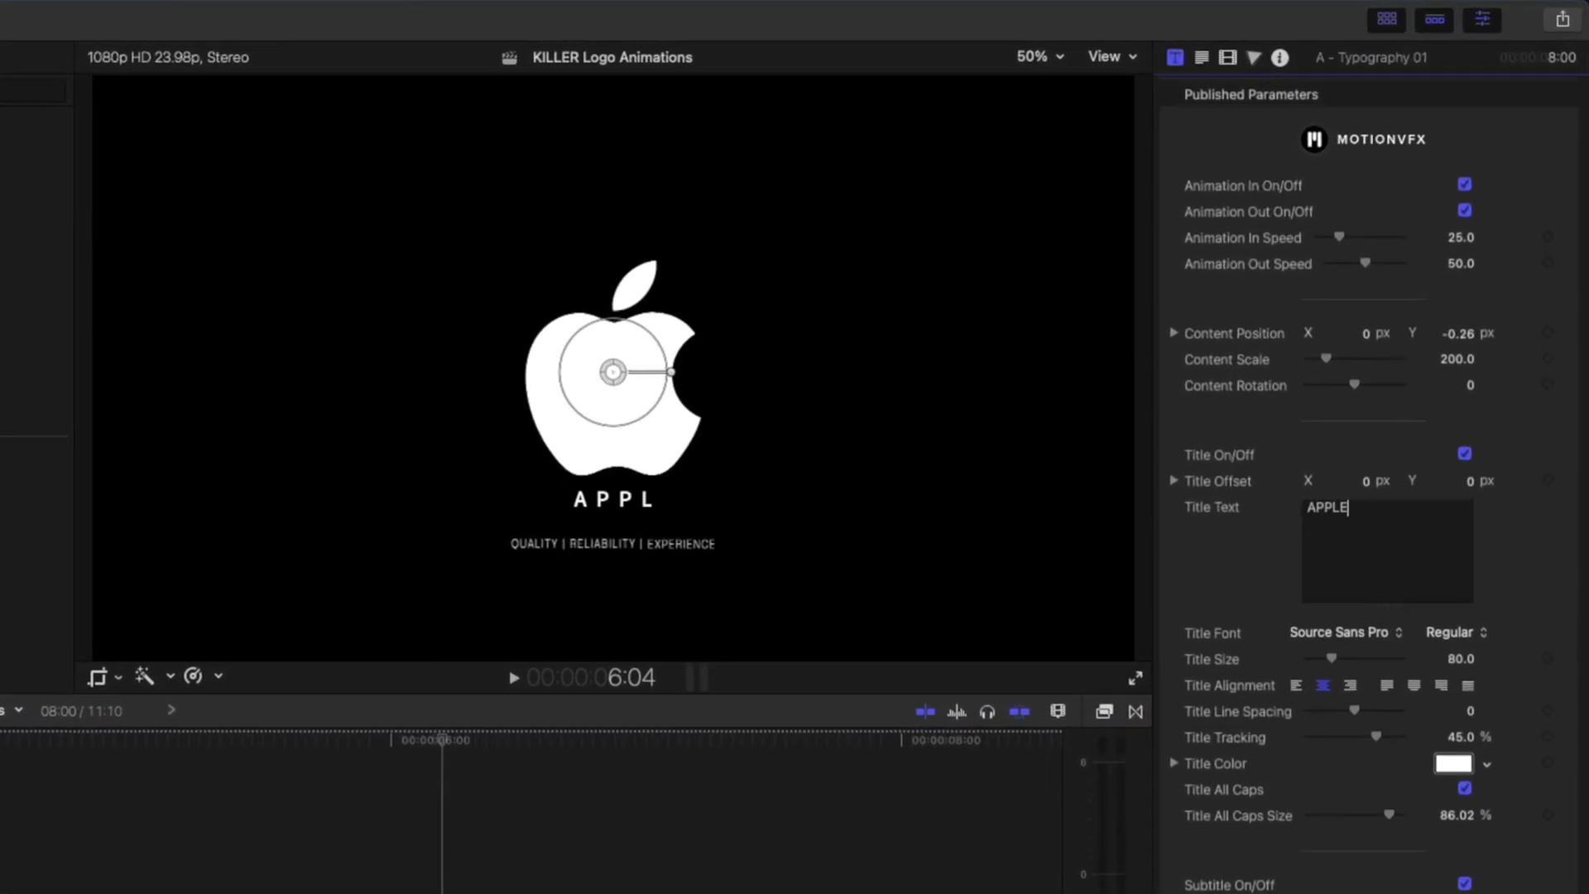
{"action": "type", "text": "E.COM"}
{"action": "type", "text": "Think Different"}
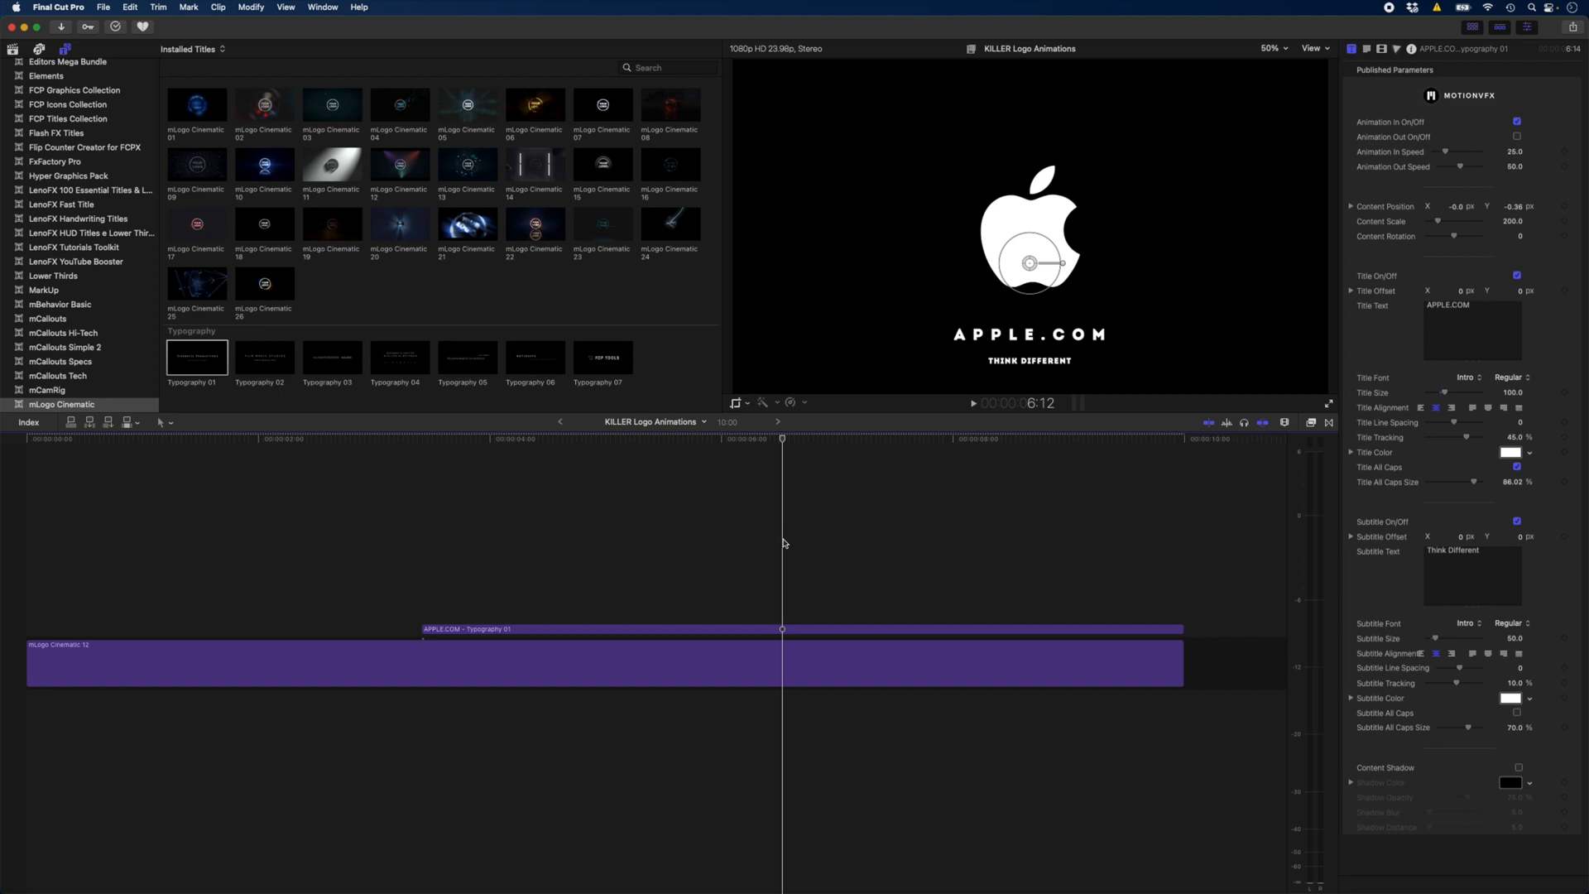
- Combine the logo and APPLE.COM title into a compound clip retimed to 2x Fast
{"action": "left_click", "coordinate": [641, 663]}
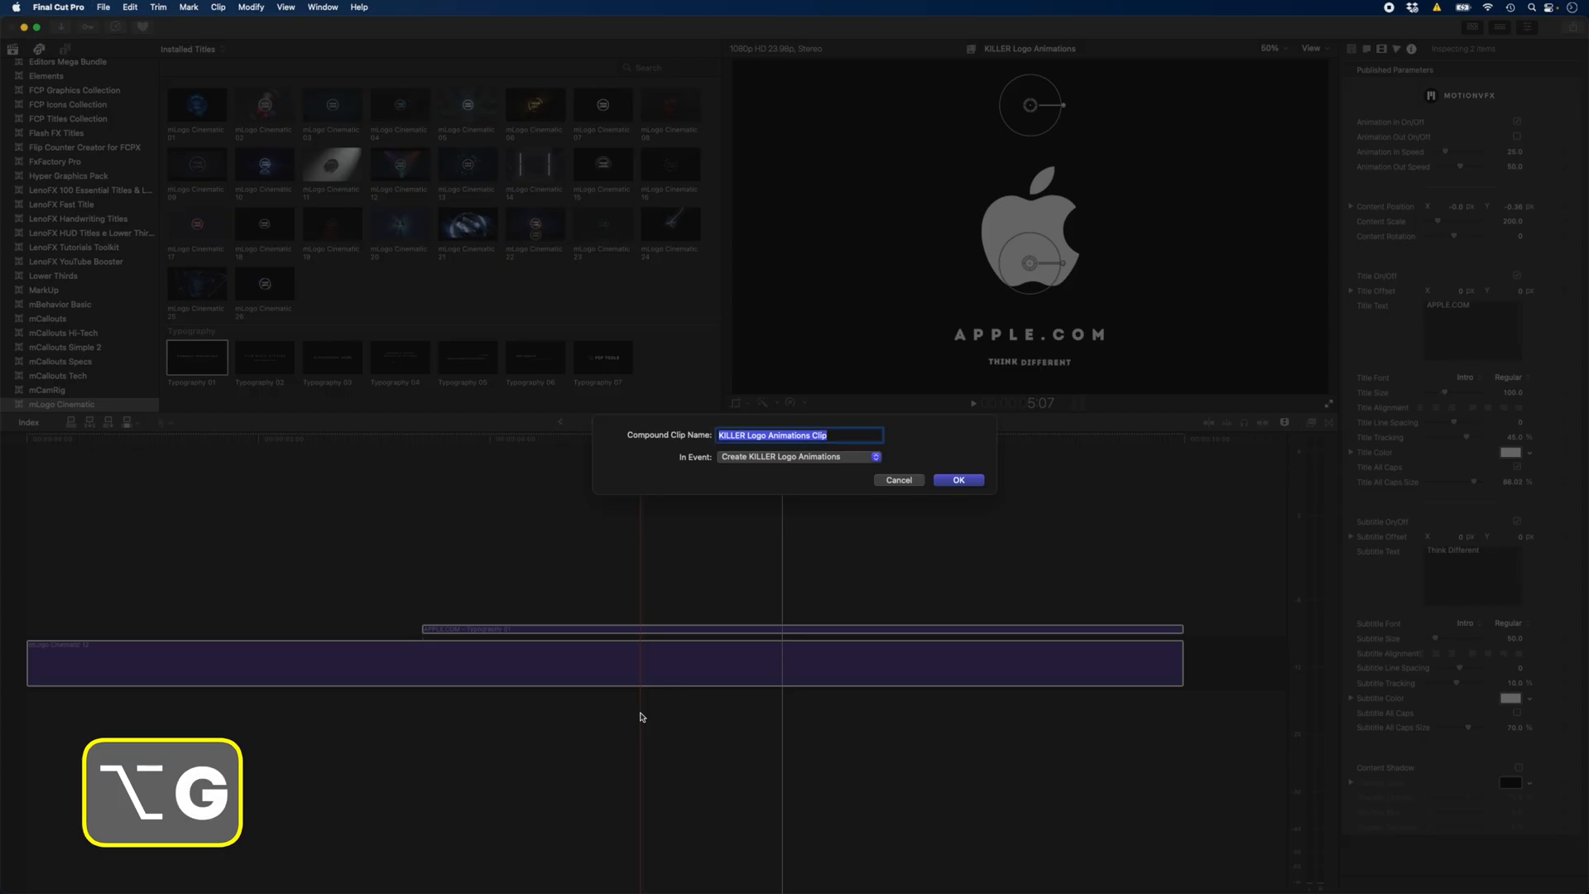
{"action": "left_click", "coordinate": [957, 479]}
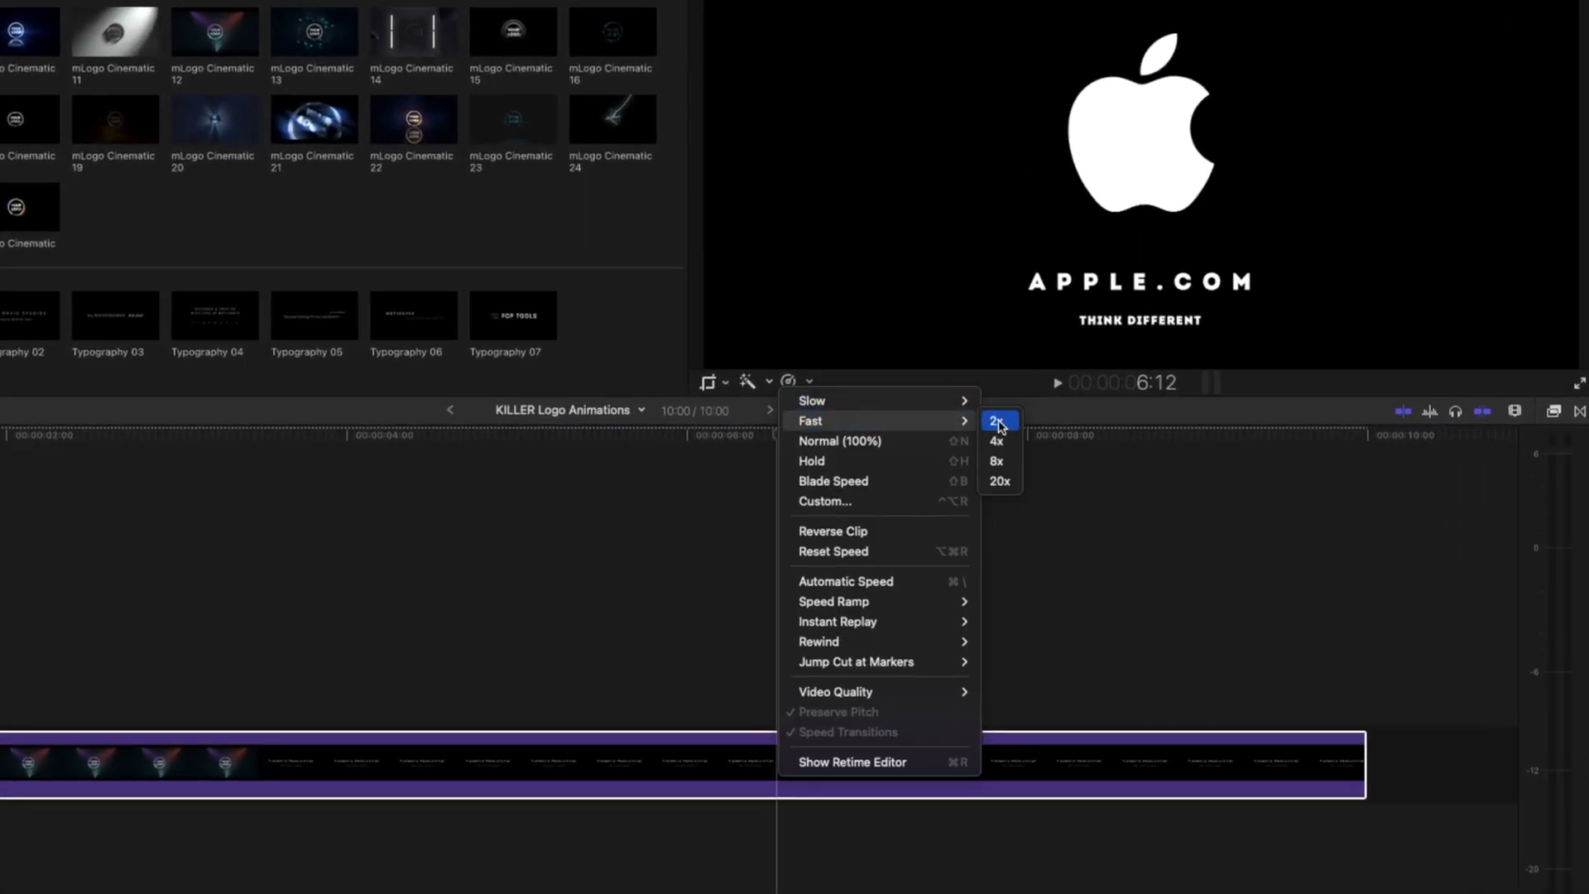
{"action": "left_click", "coordinate": [998, 421]}
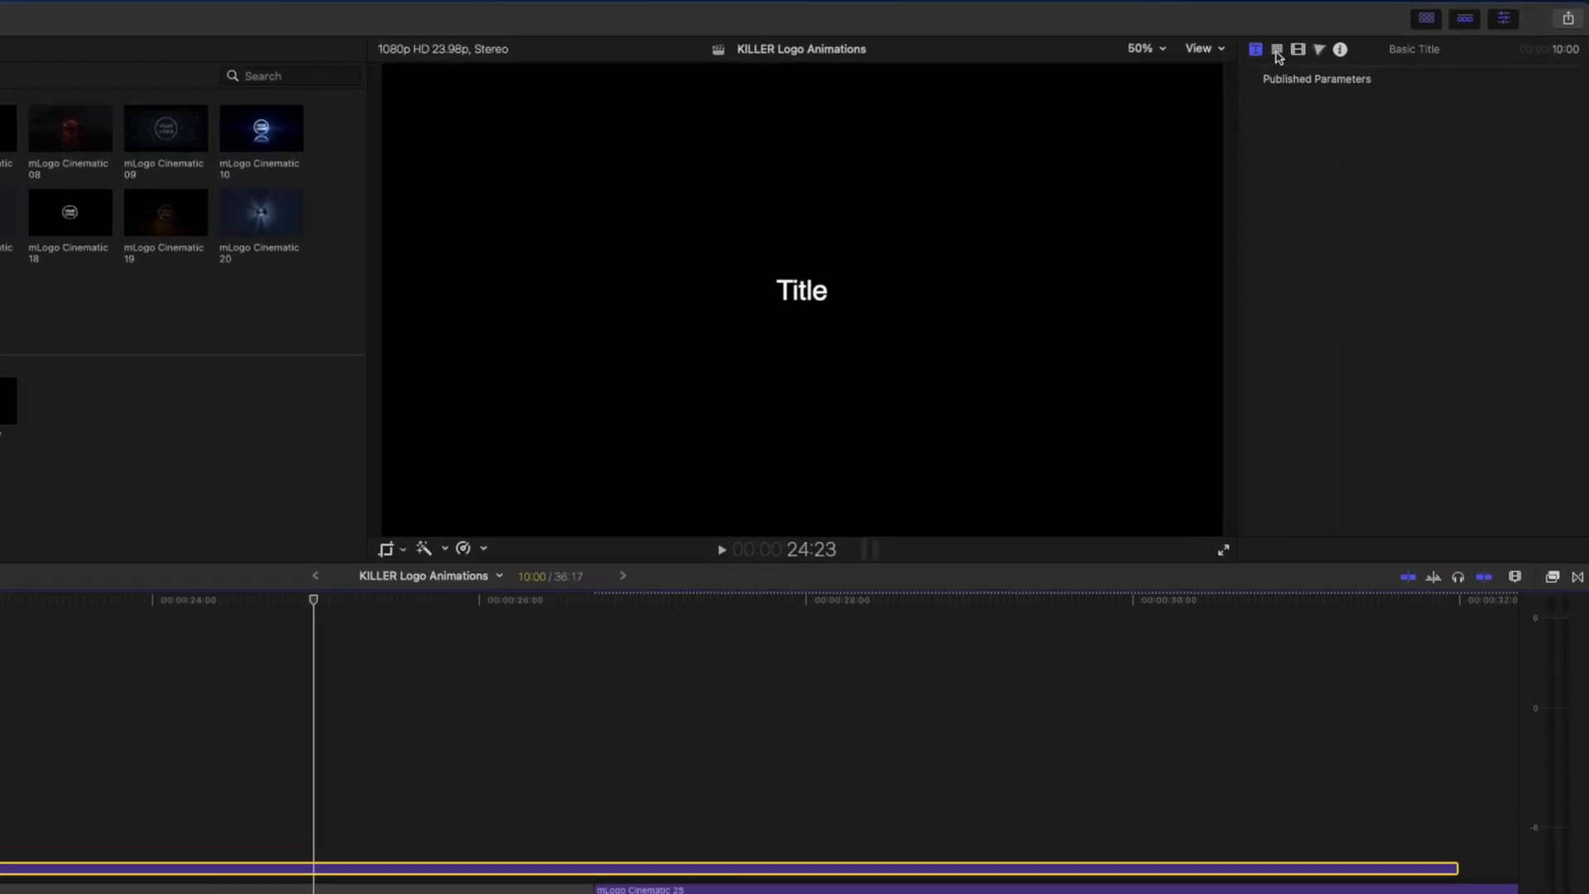
- Set the Basic Title text to 'Stay tuned to get your $15 MotionVfx Credit' and choose its font
{"action": "type", "text": "Stay tuned to get yo"}
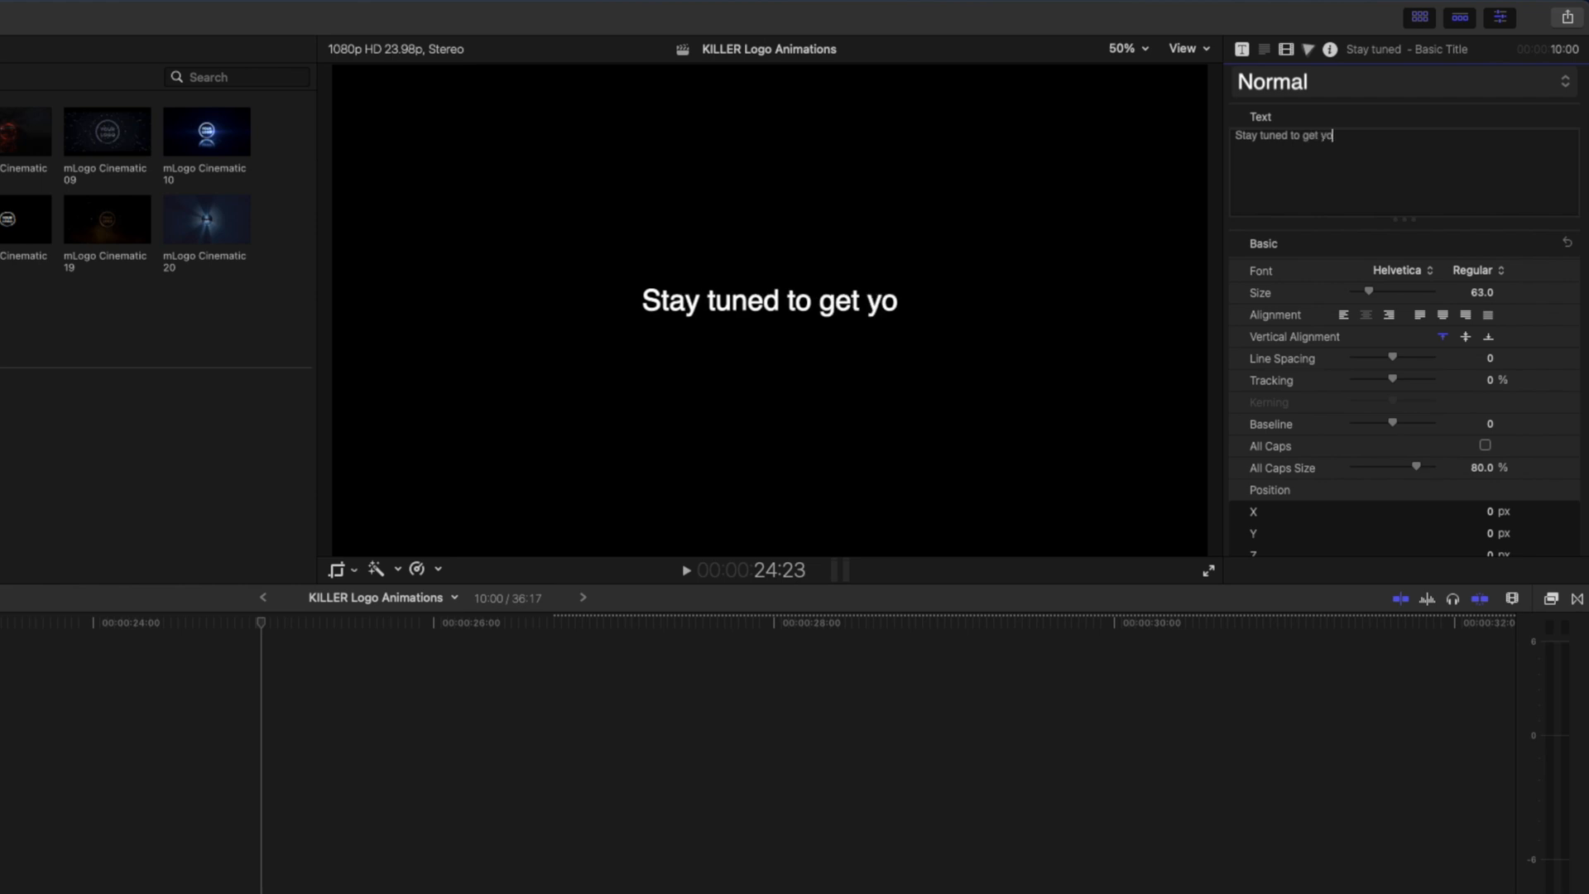
{"action": "type", "text": "ur $15"}
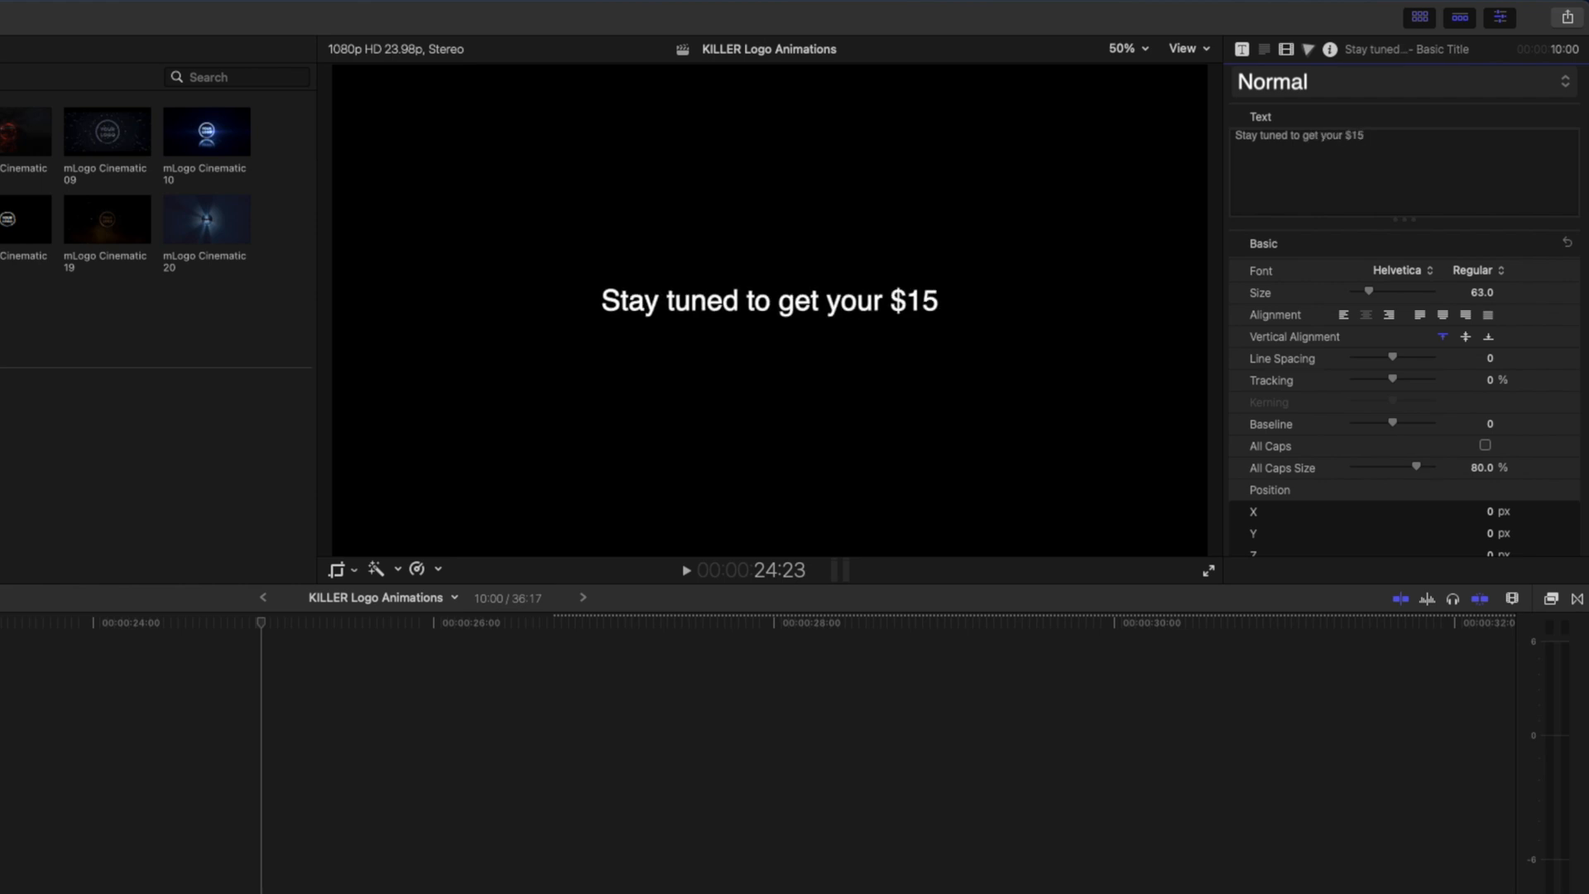
{"action": "type", "text": "MotionVfx C"}
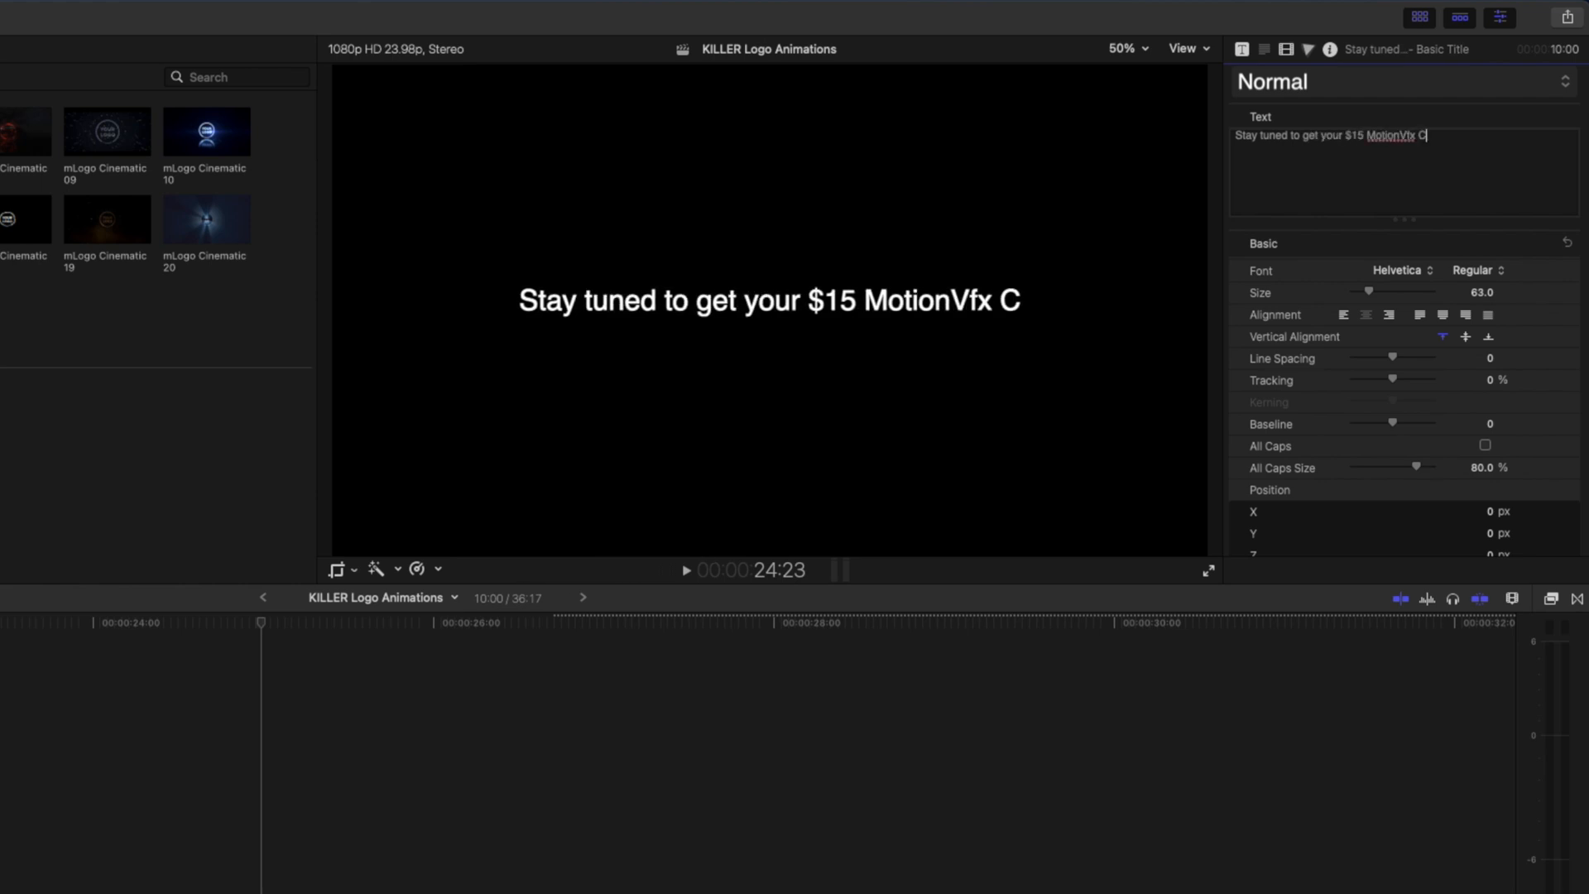
{"action": "type", "text": "redit"}
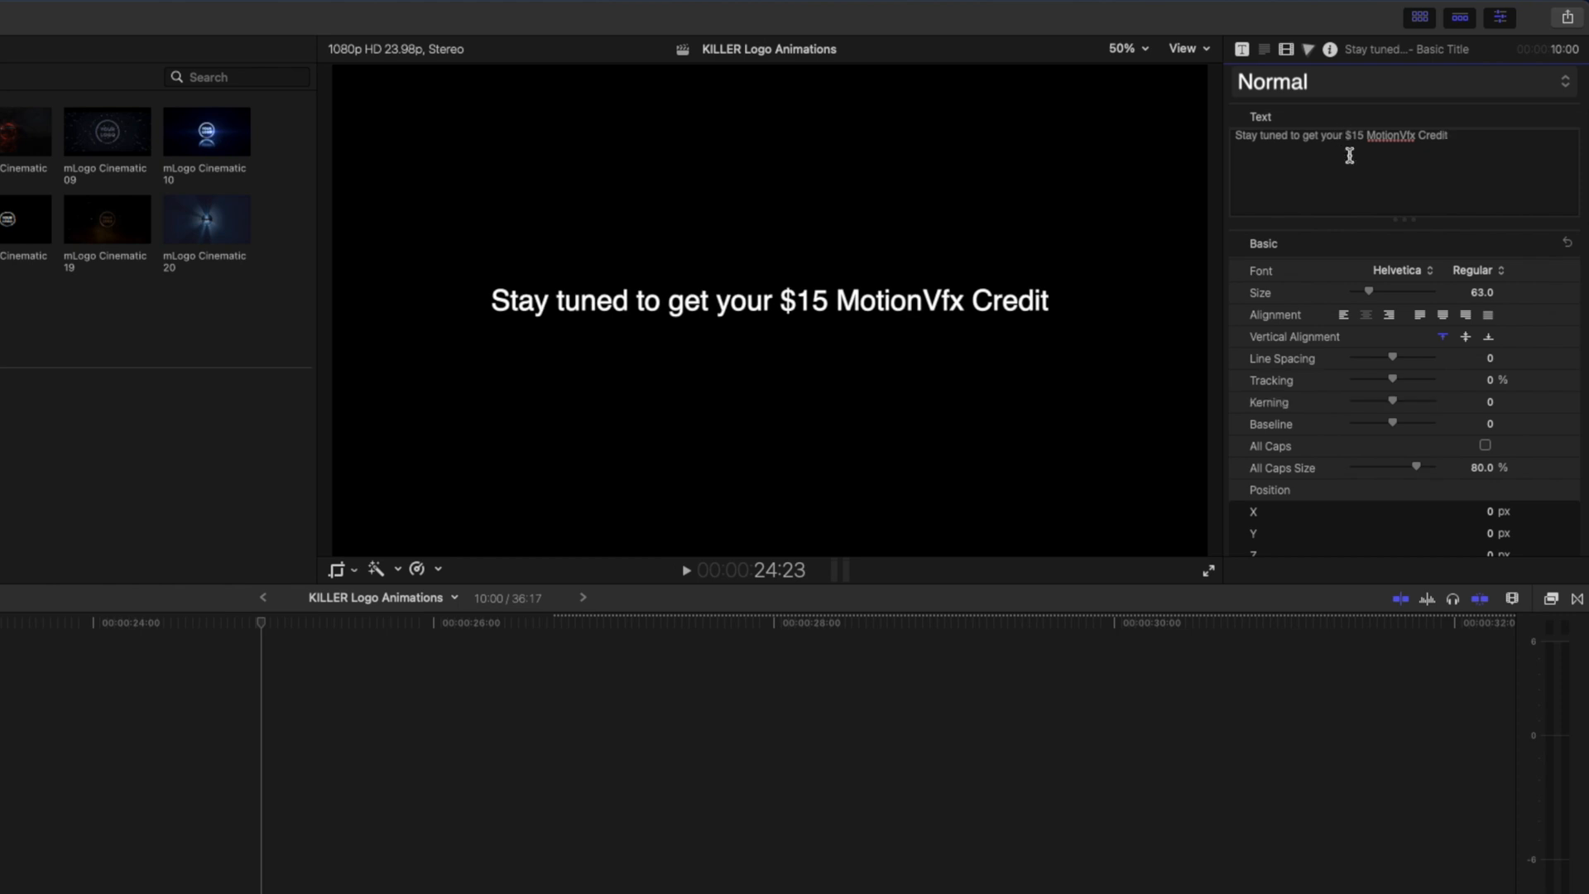
{"action": "left_click", "coordinate": [1396, 270]}
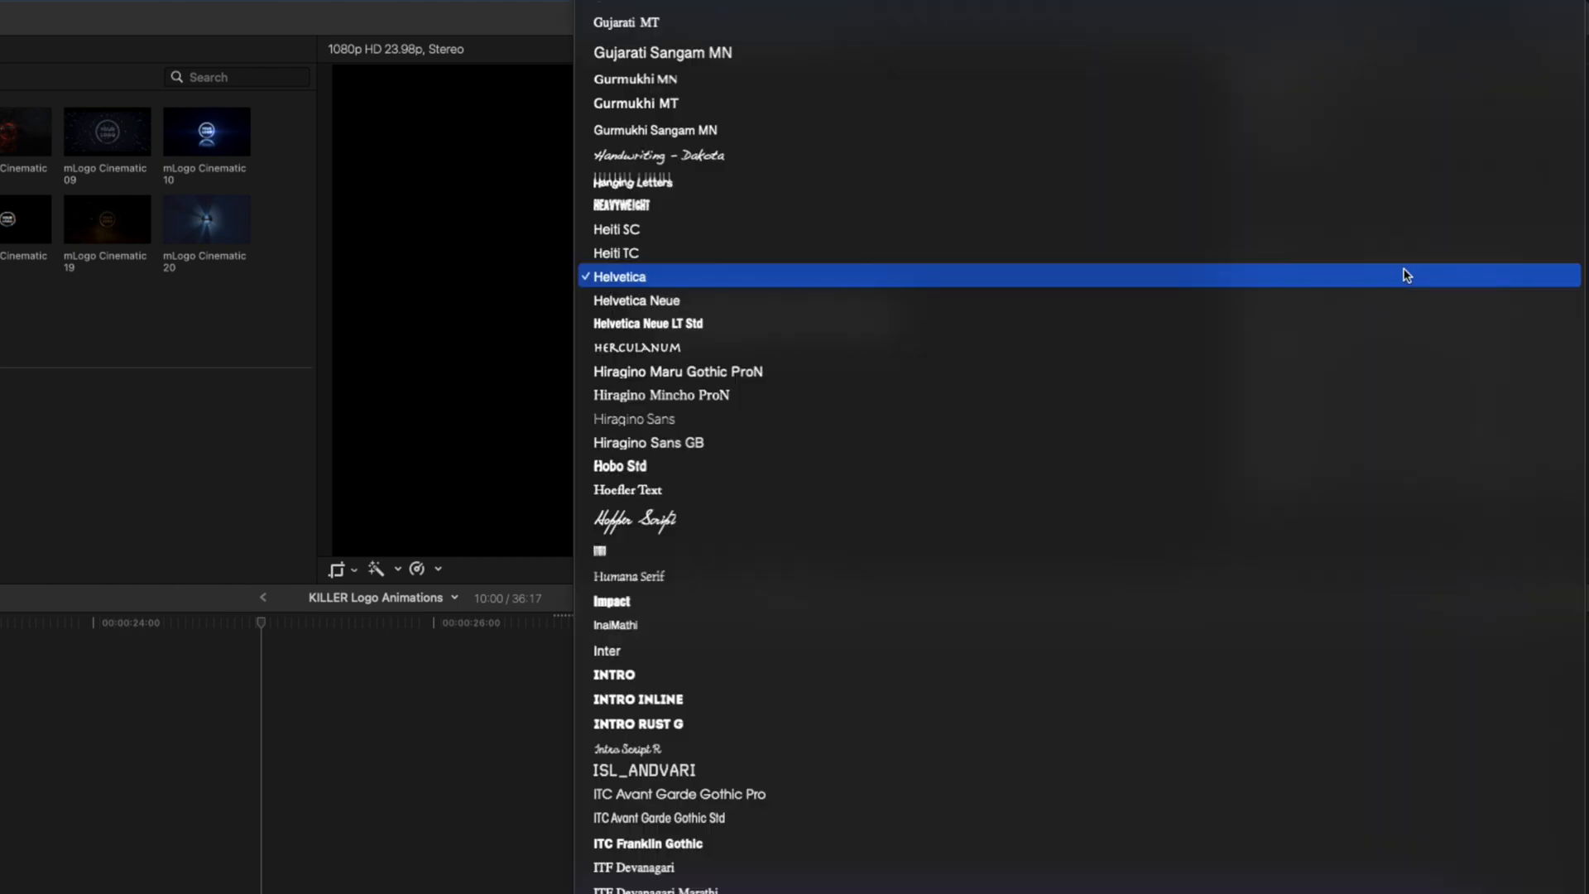
{"action": "left_click", "coordinate": [1408, 269]}
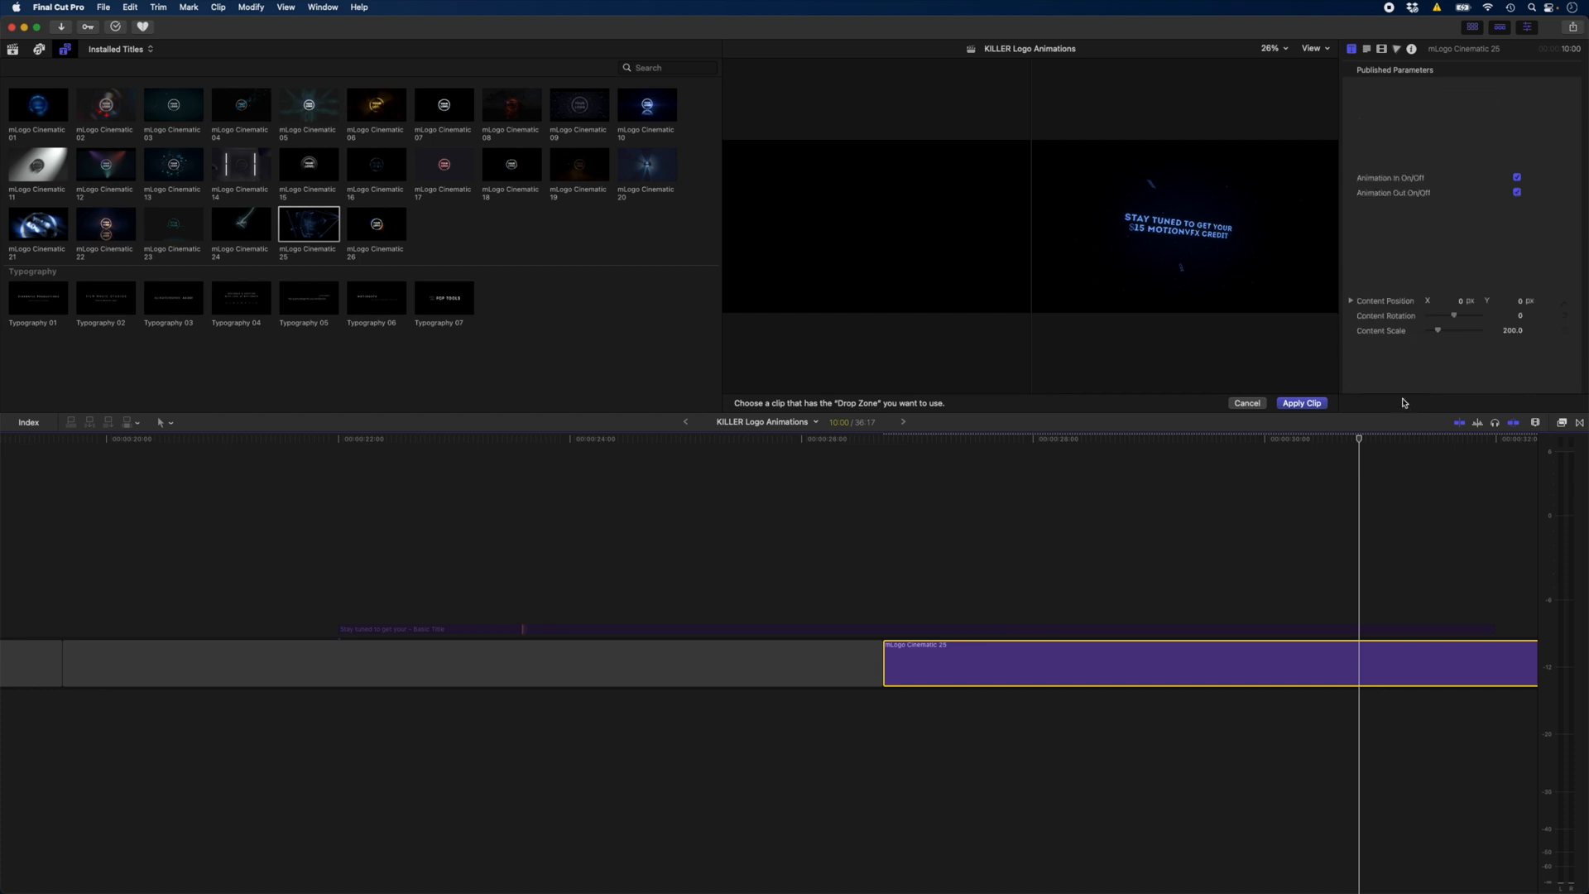
- Apply the Stay tuned title clip to the mLogo Cinematic 25 drop zone
{"action": "left_click", "coordinate": [1301, 402]}
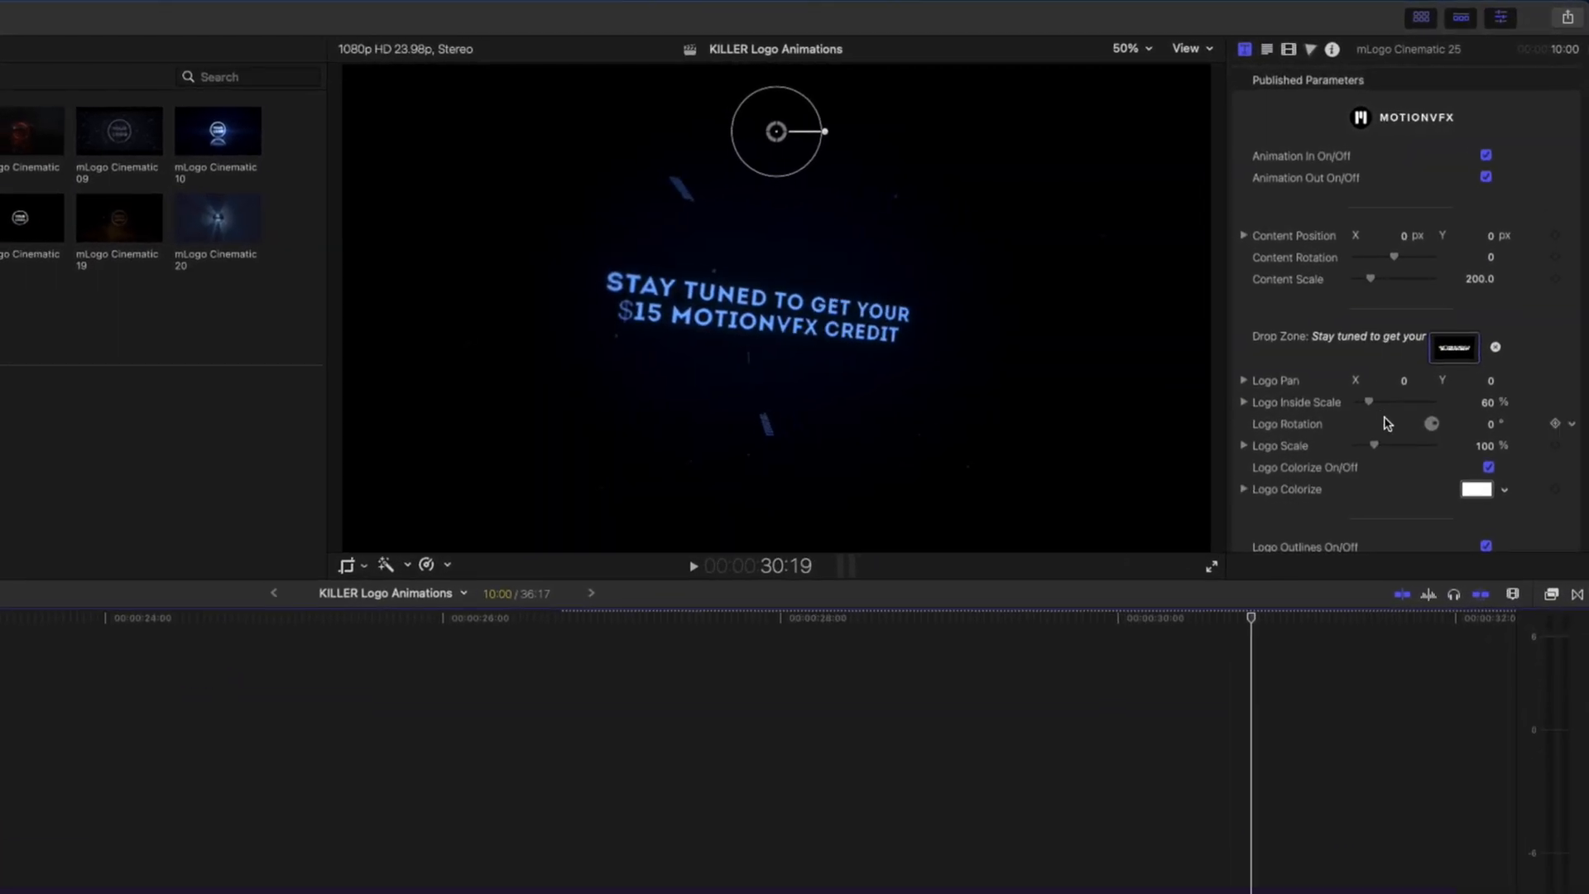
{"action": "left_click_drag", "start_coordinate": [1368, 403], "coordinate": [1378, 406]}
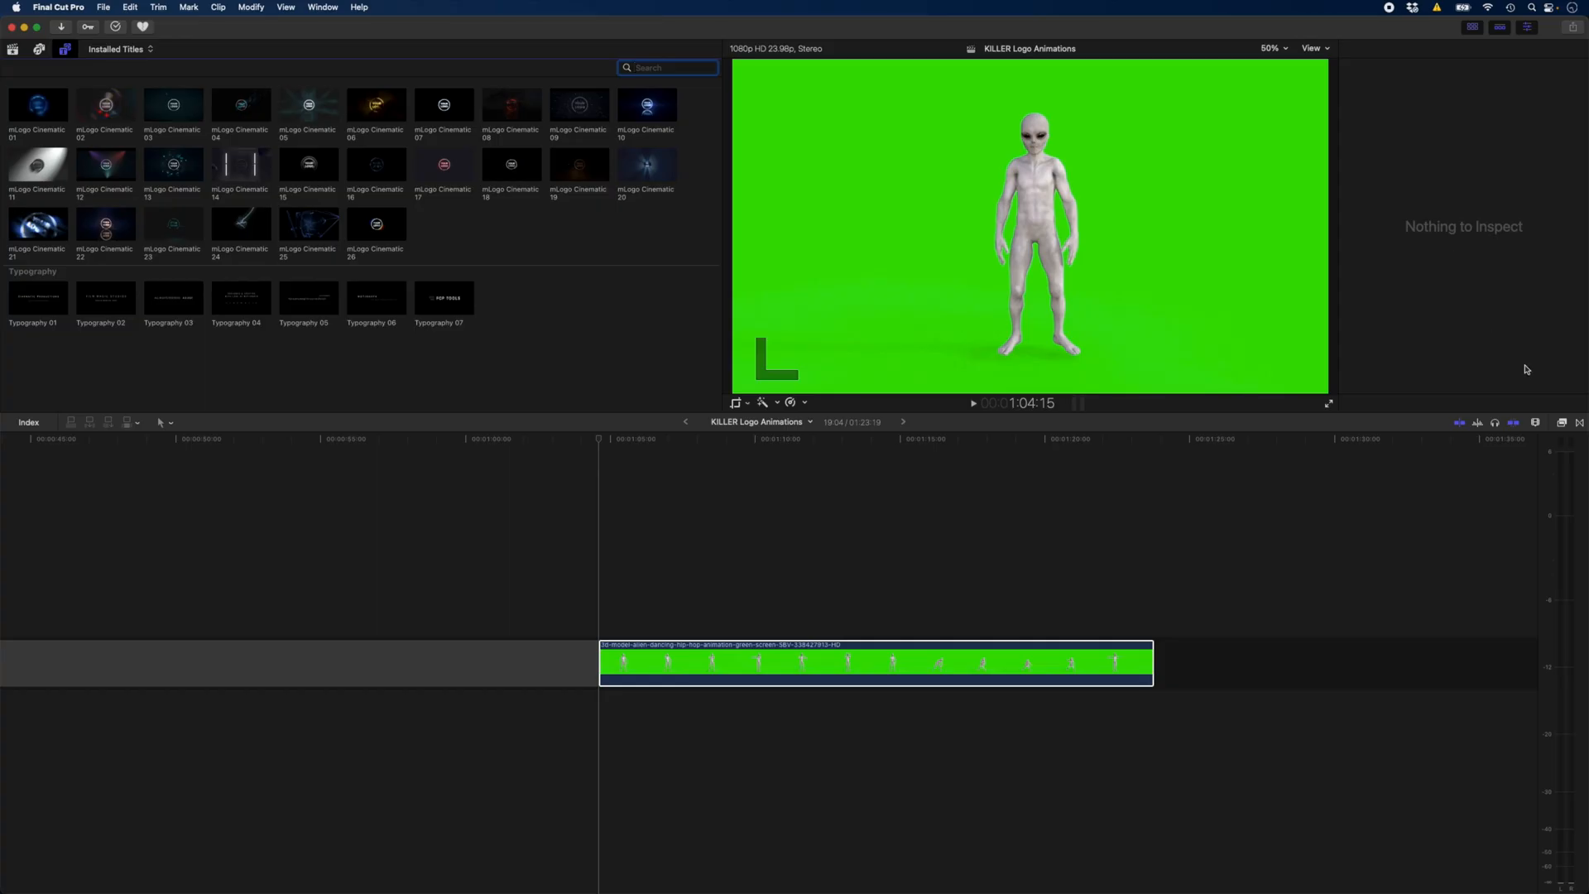
- Key out the alien clip's green screen and group it into a compound clip named Alien
{"action": "left_click", "coordinate": [875, 663]}
{"action": "type", "text": "Alien"}
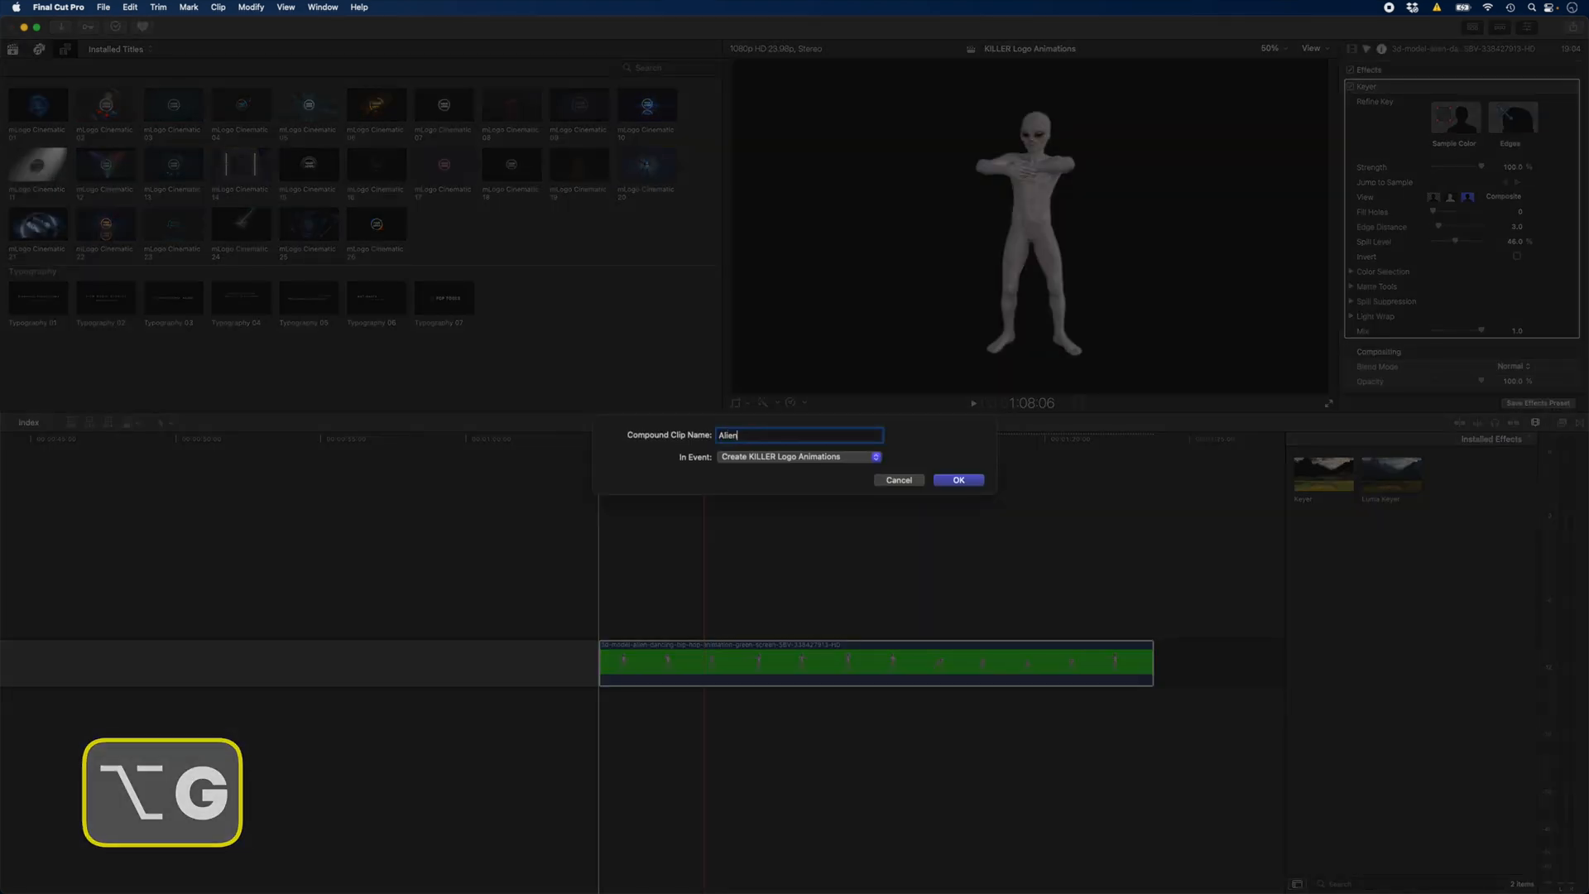
{"action": "left_click", "coordinate": [957, 480]}
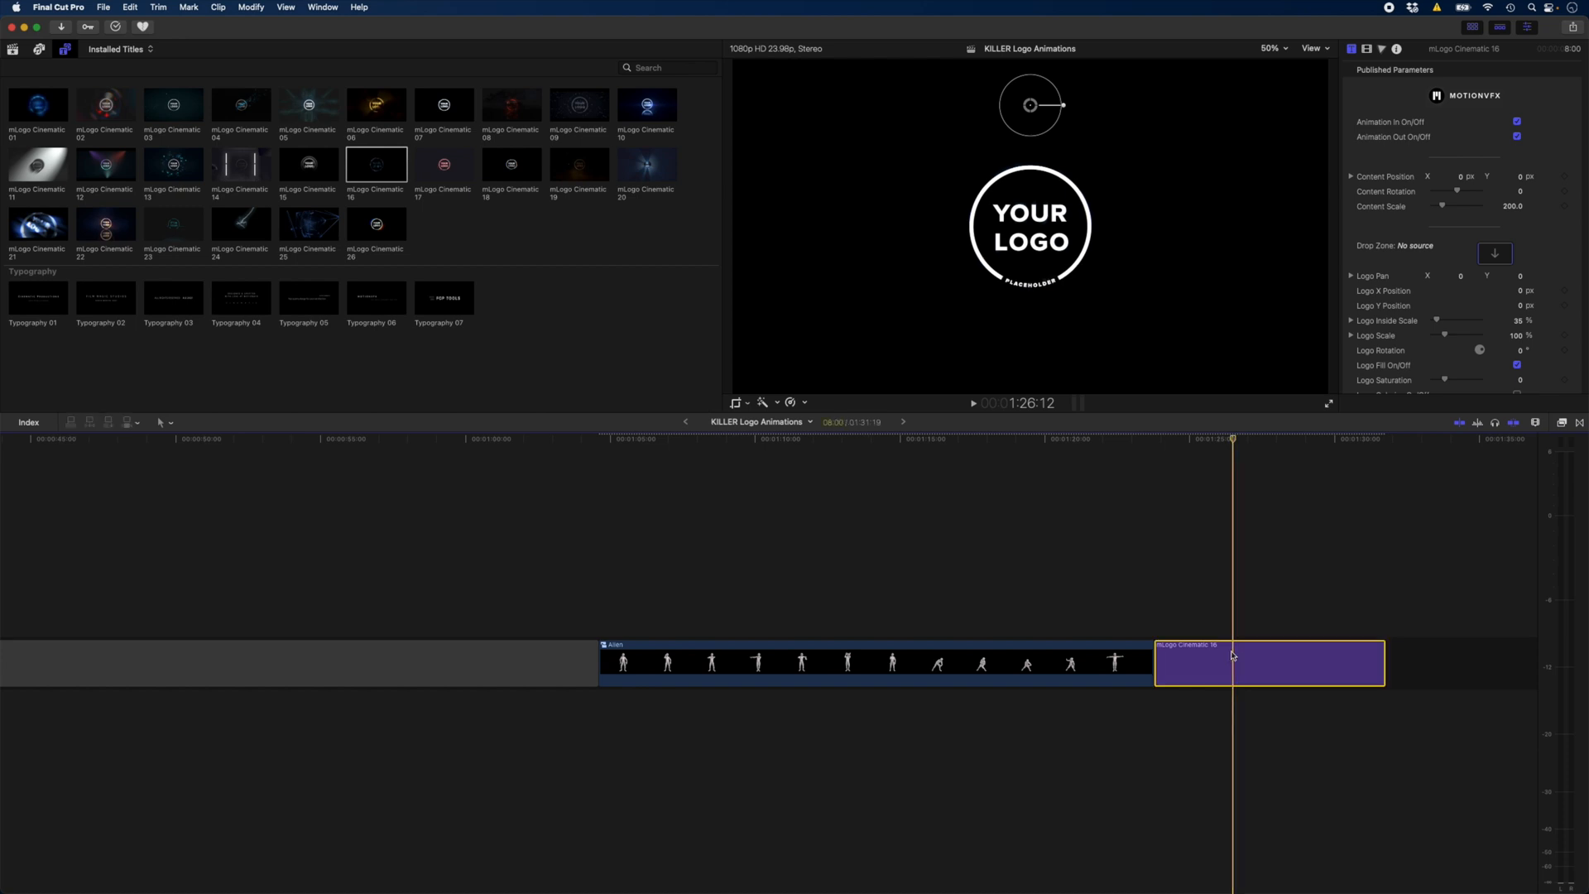
- Load the Alien compound clip into the mLogo Cinematic 16 drop zone
{"action": "left_click", "coordinate": [1494, 252]}
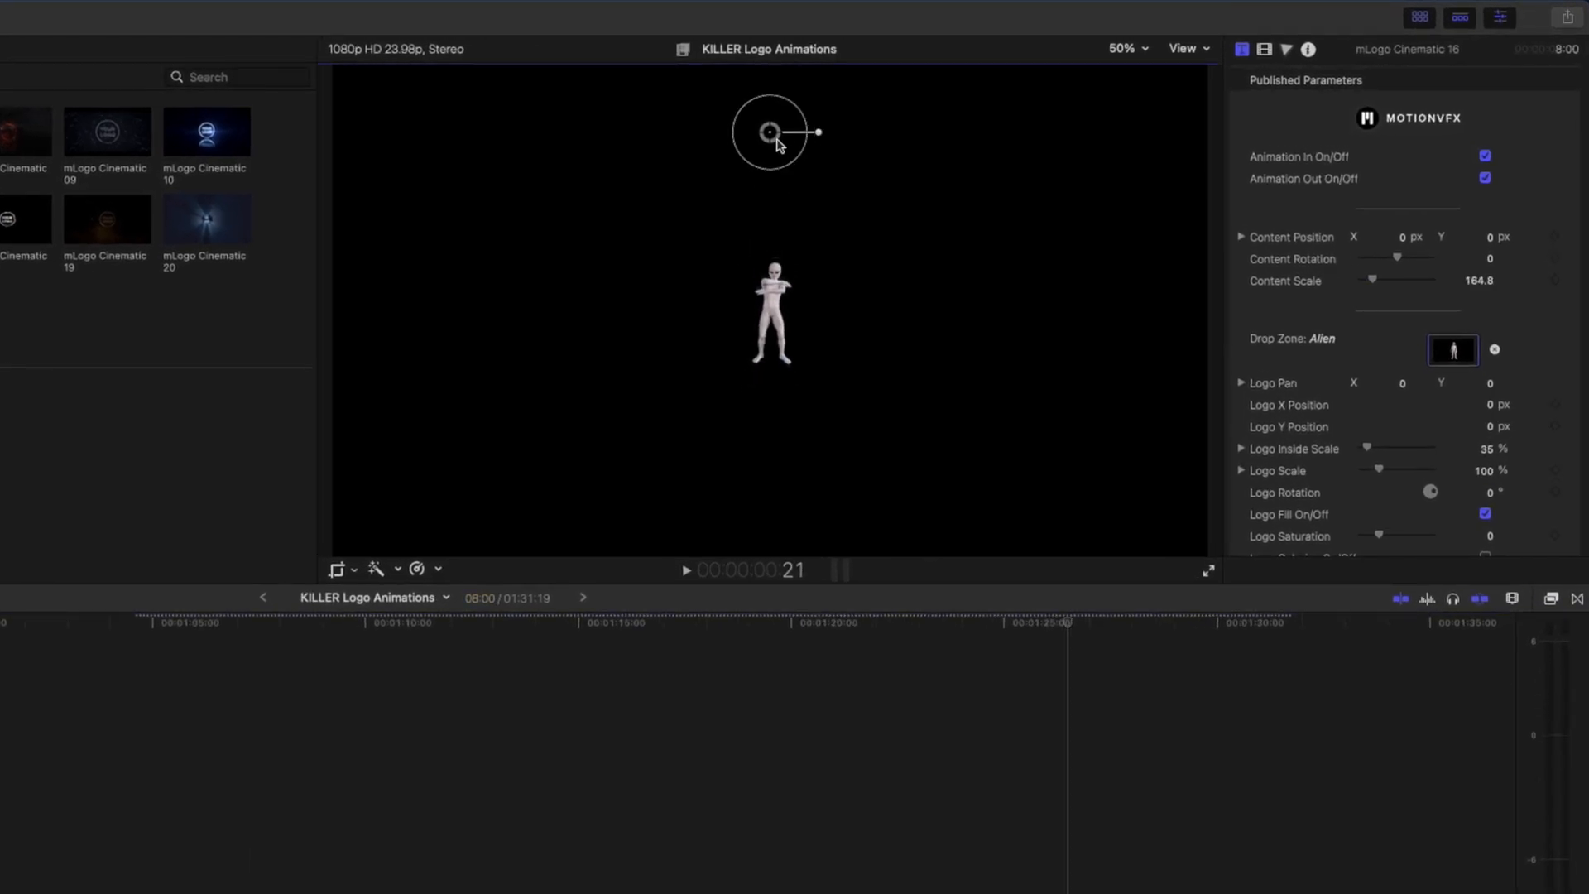
{"action": "left_click_drag", "start_coordinate": [771, 131], "coordinate": [1044, 231]}
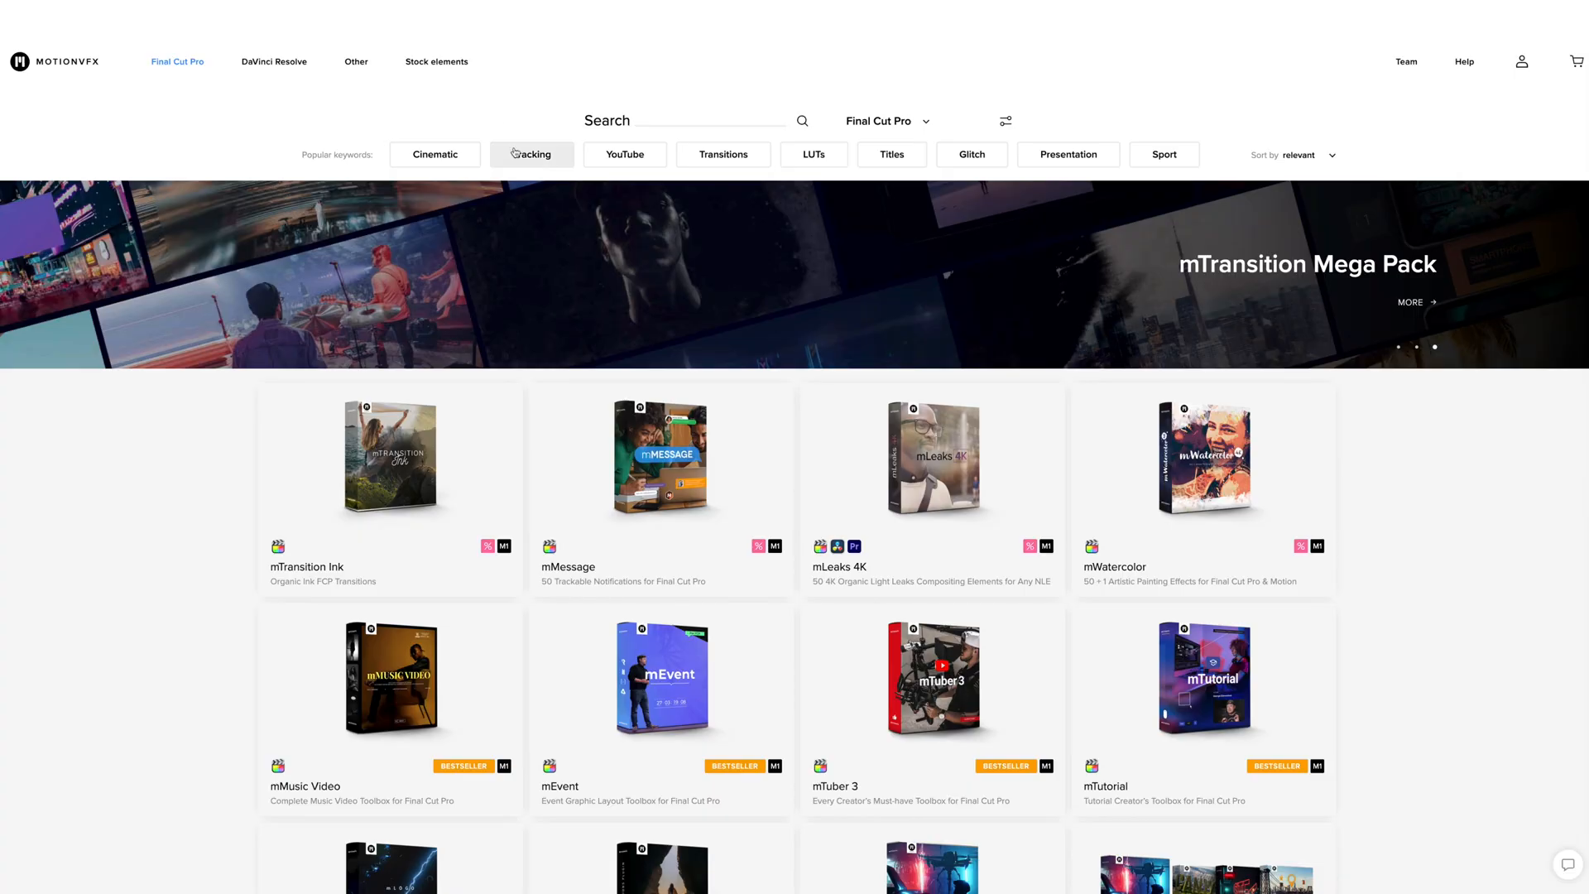
- Filter the MotionVFX store by Tracking and Titles keywords, then by Free and Demo
{"action": "left_click", "coordinate": [532, 154]}
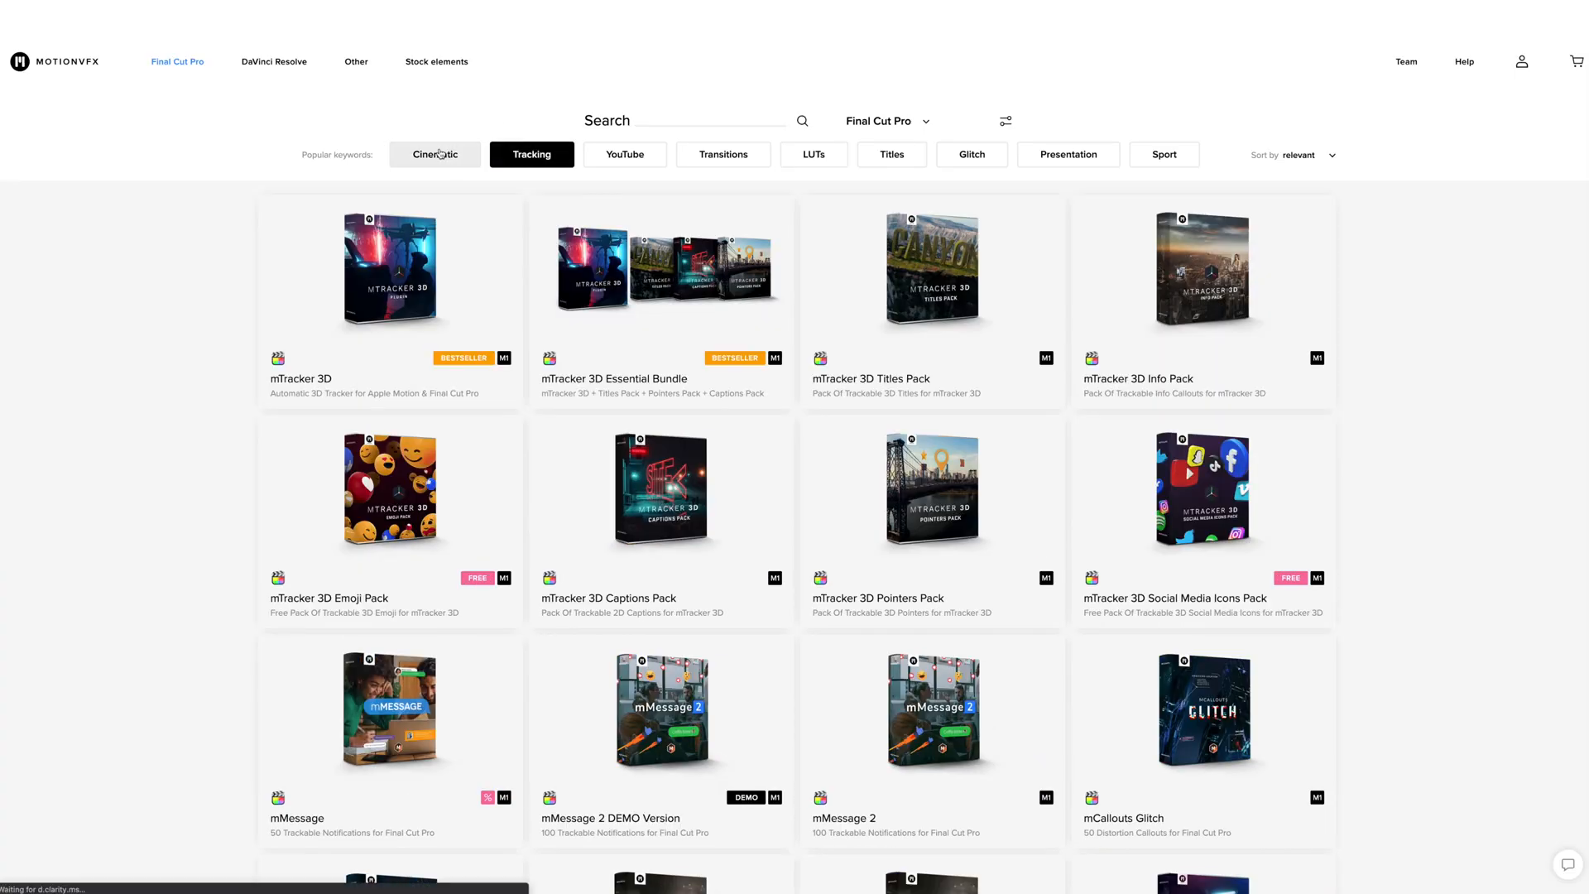
{"action": "left_click", "coordinate": [891, 154]}
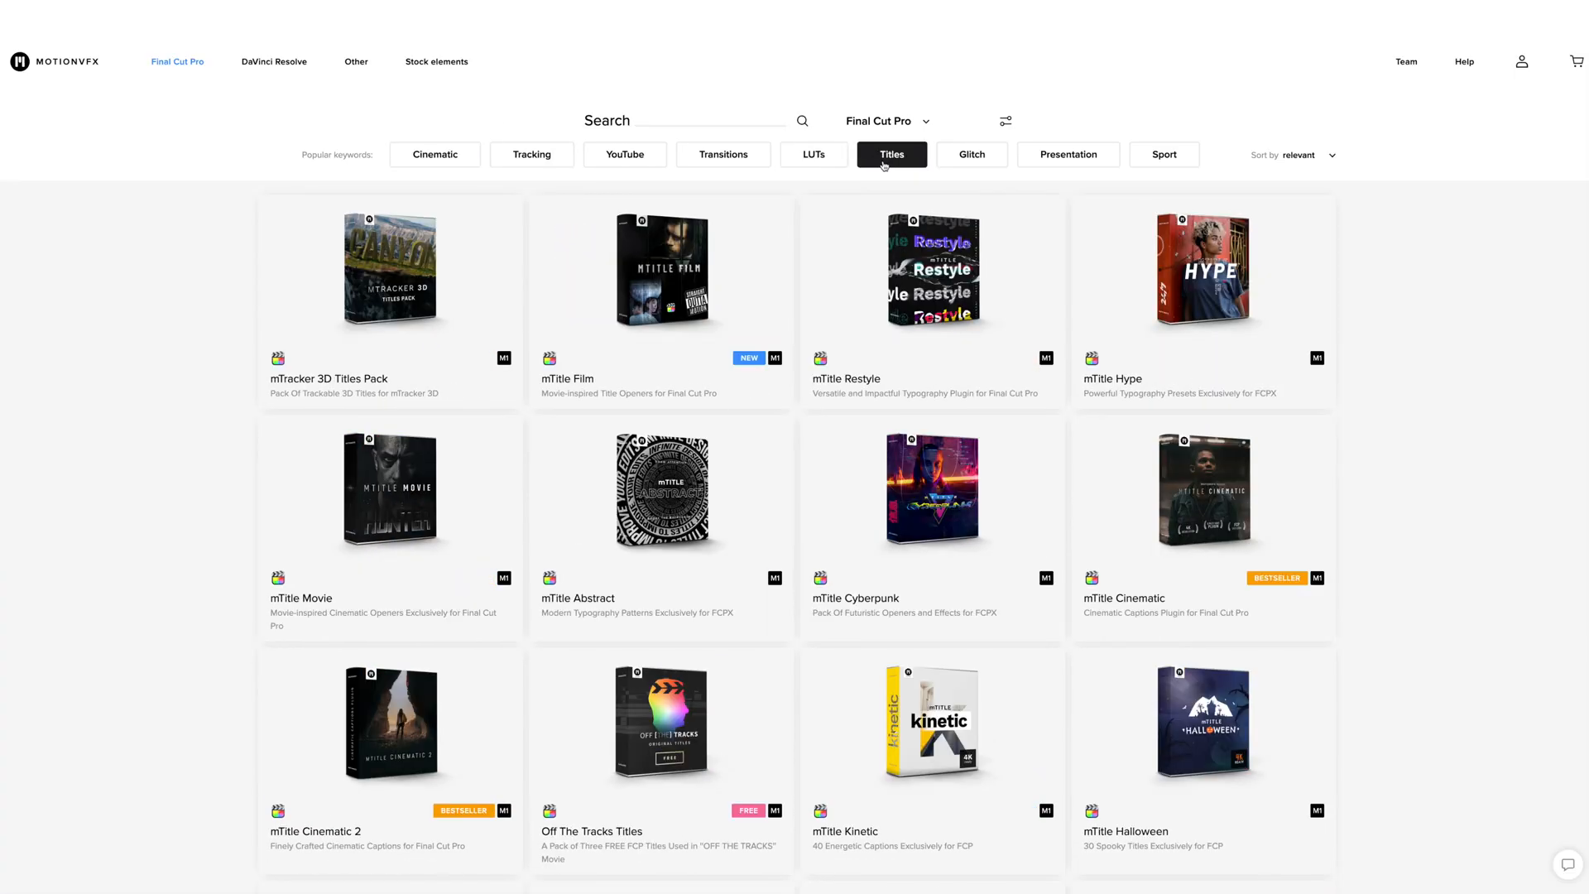
{"action": "left_click", "coordinate": [1004, 121]}
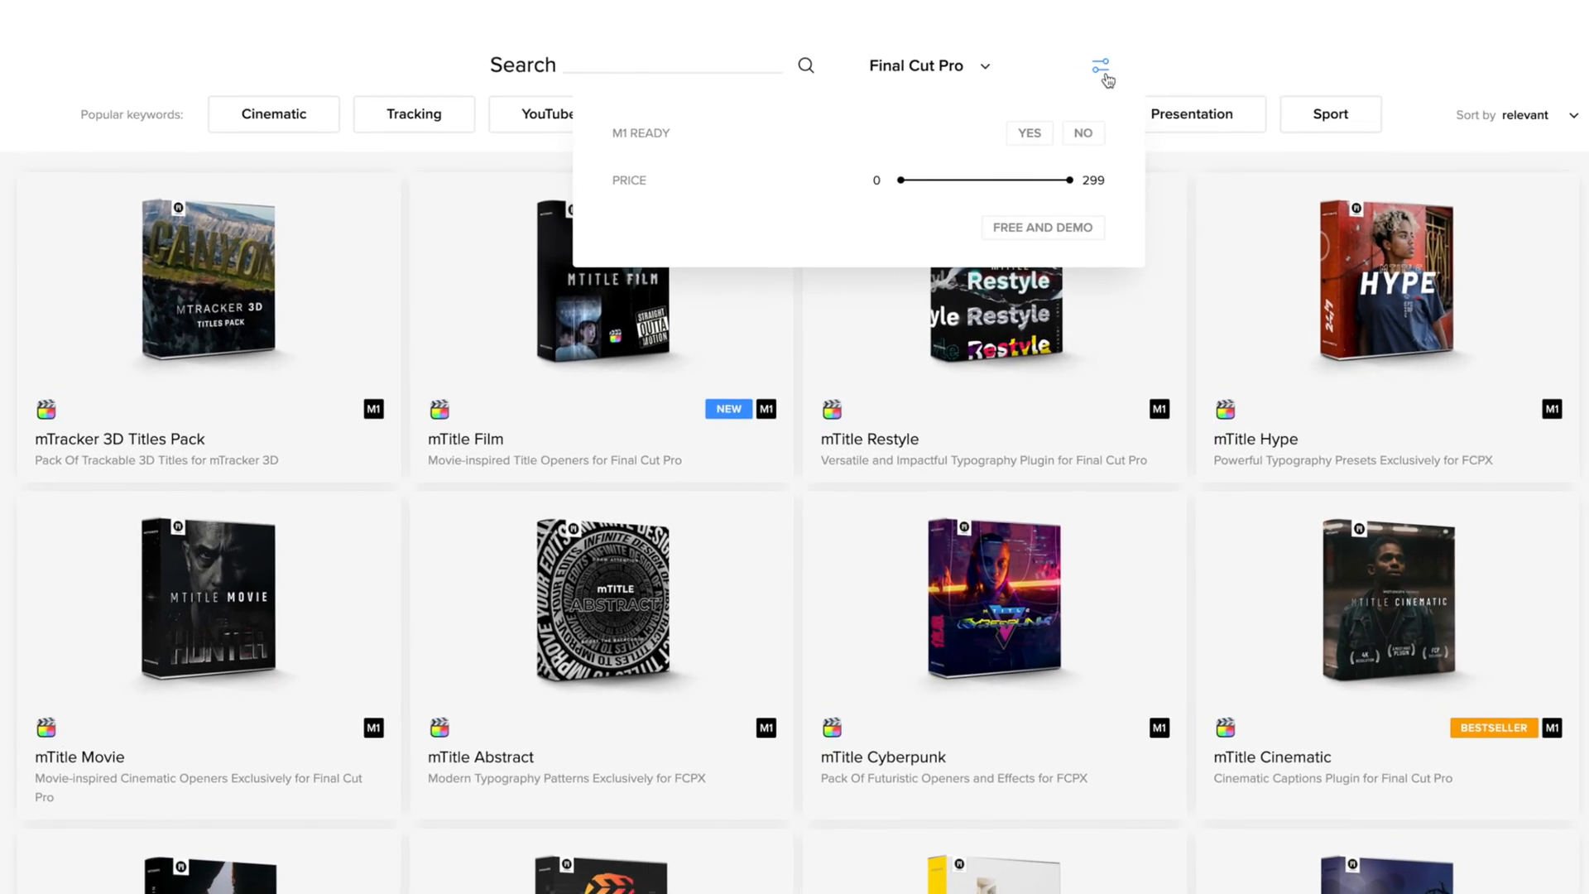
{"action": "left_click", "coordinate": [1043, 227]}
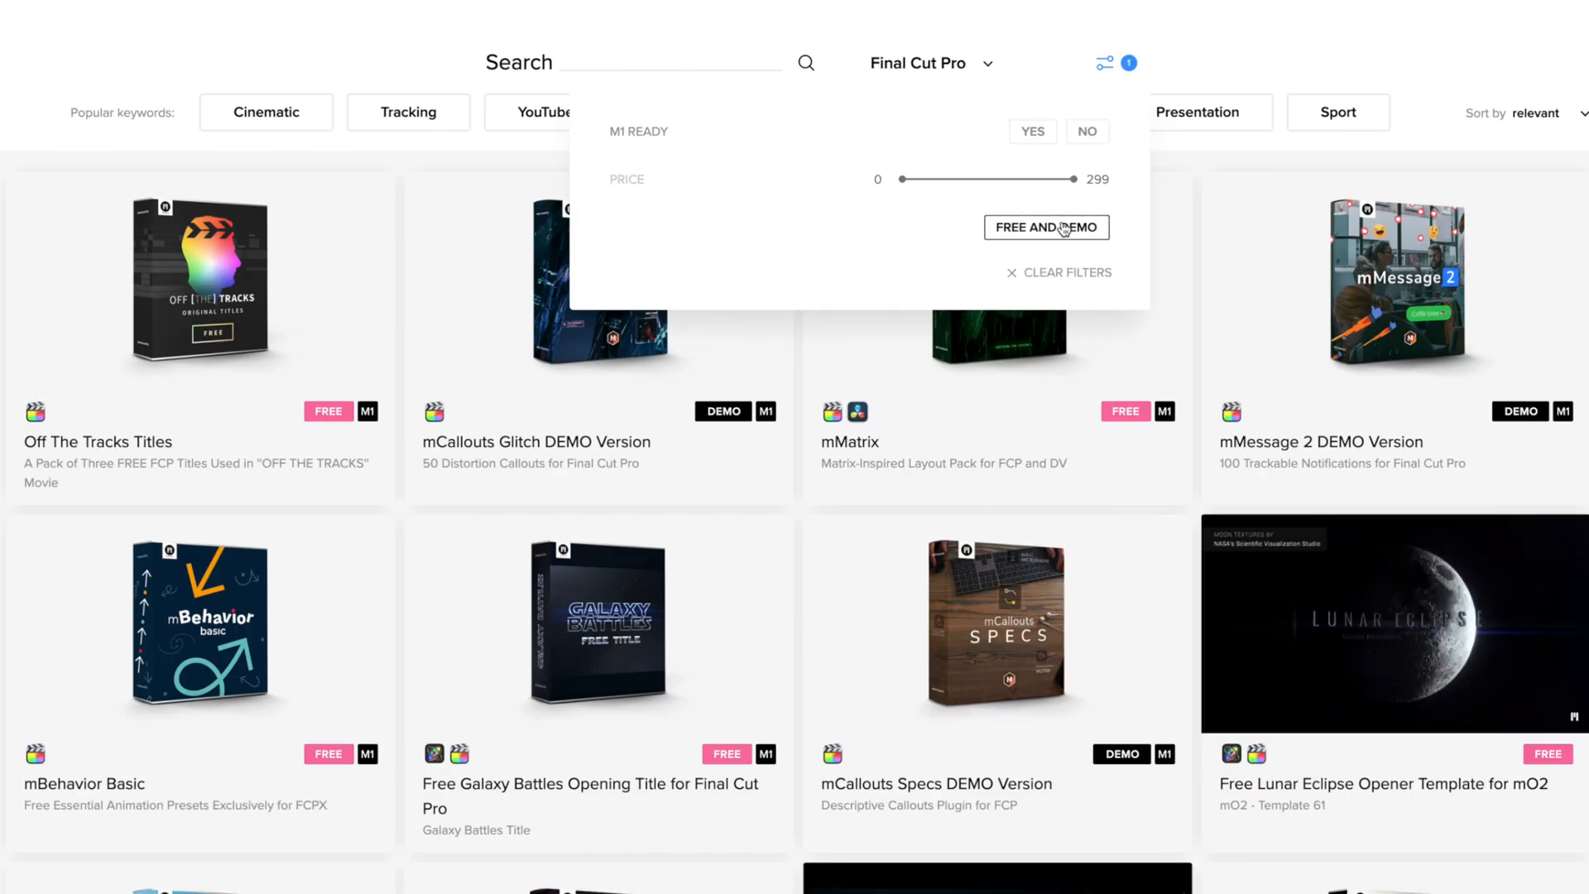